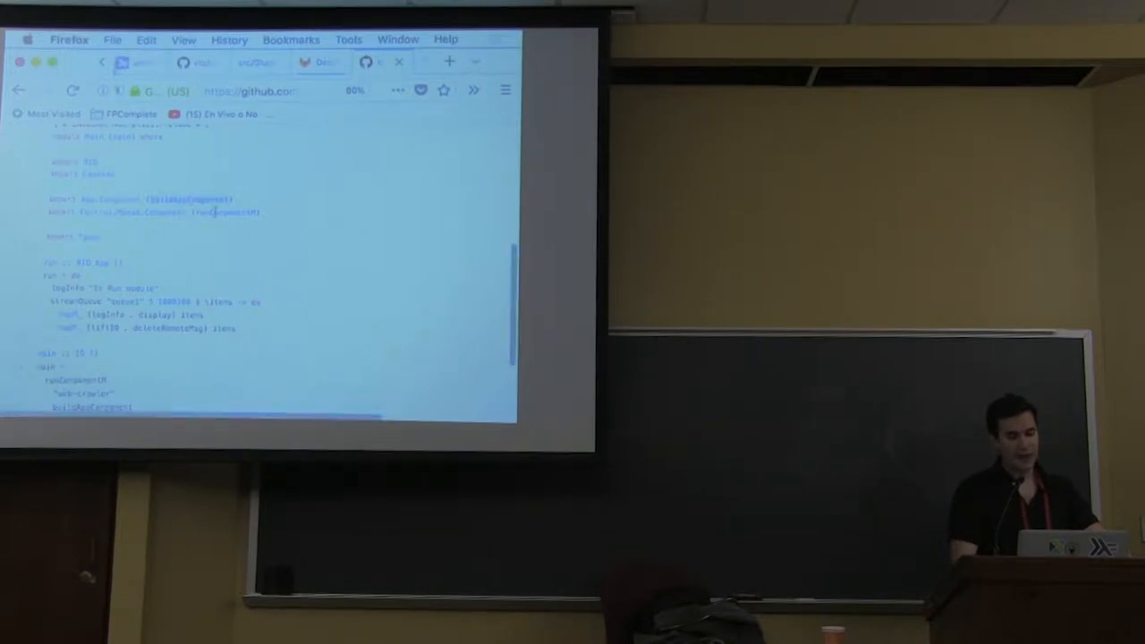
Return from the Haskell source file to the crawler's src folder listing.
scroll(down, 3)
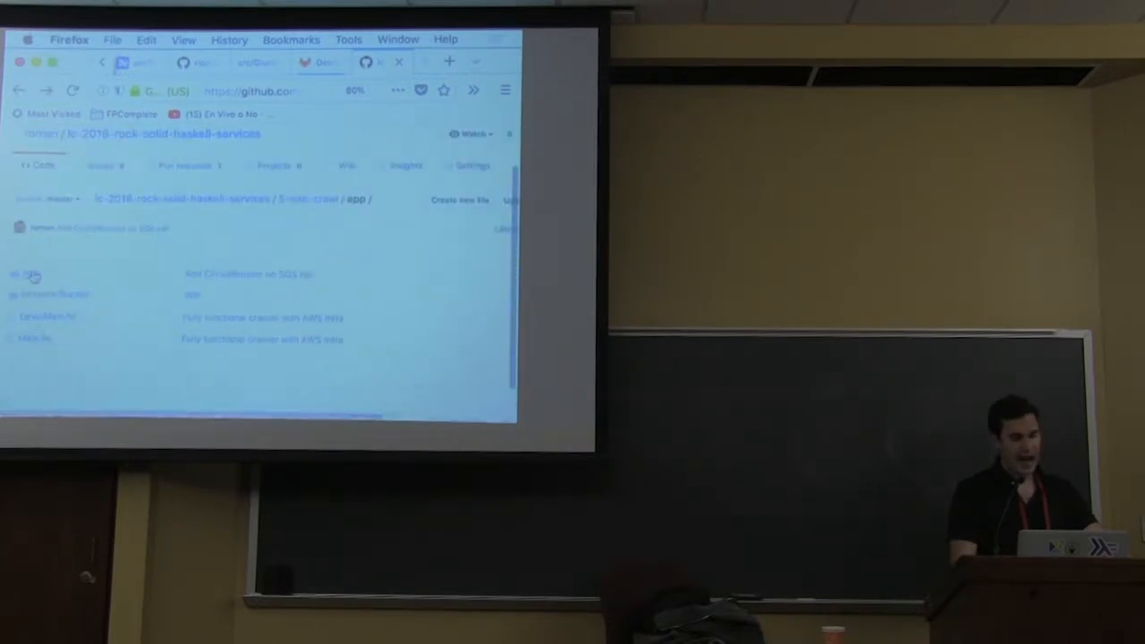
click(33, 274)
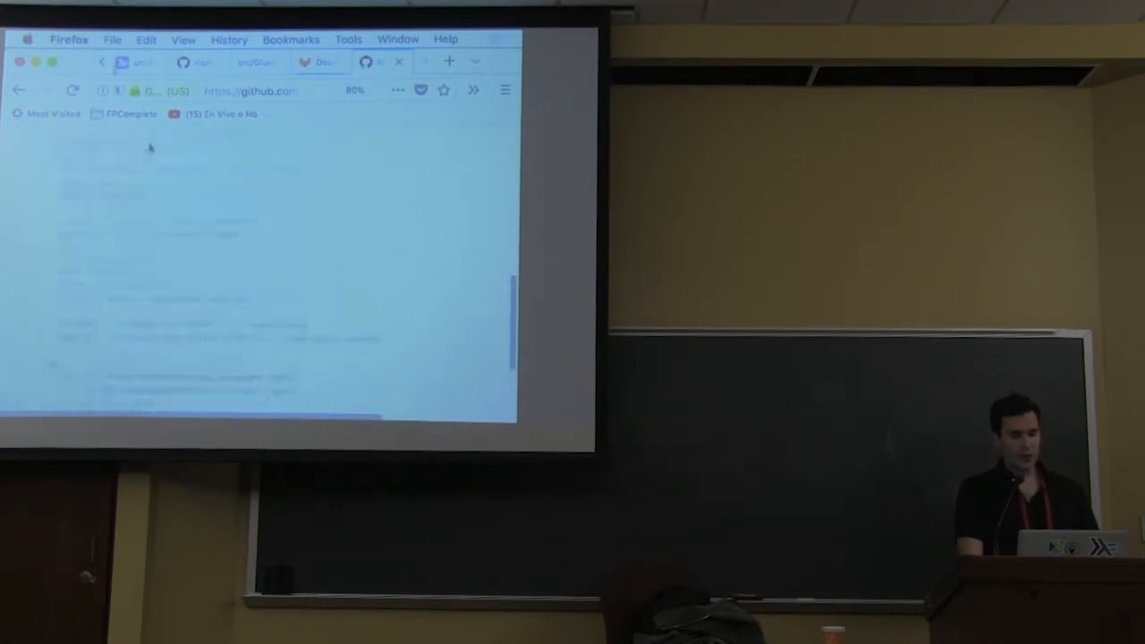
Read the source file to its end, then show the src/App folder's four Haskell files.
scroll(down, 3)
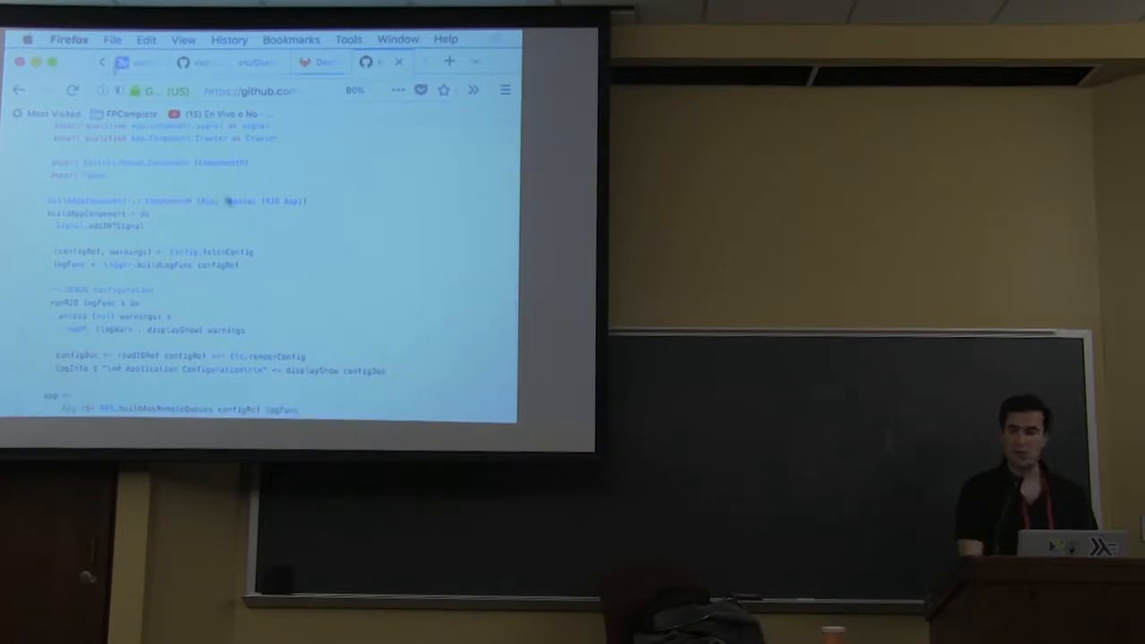
scroll(down, 3)
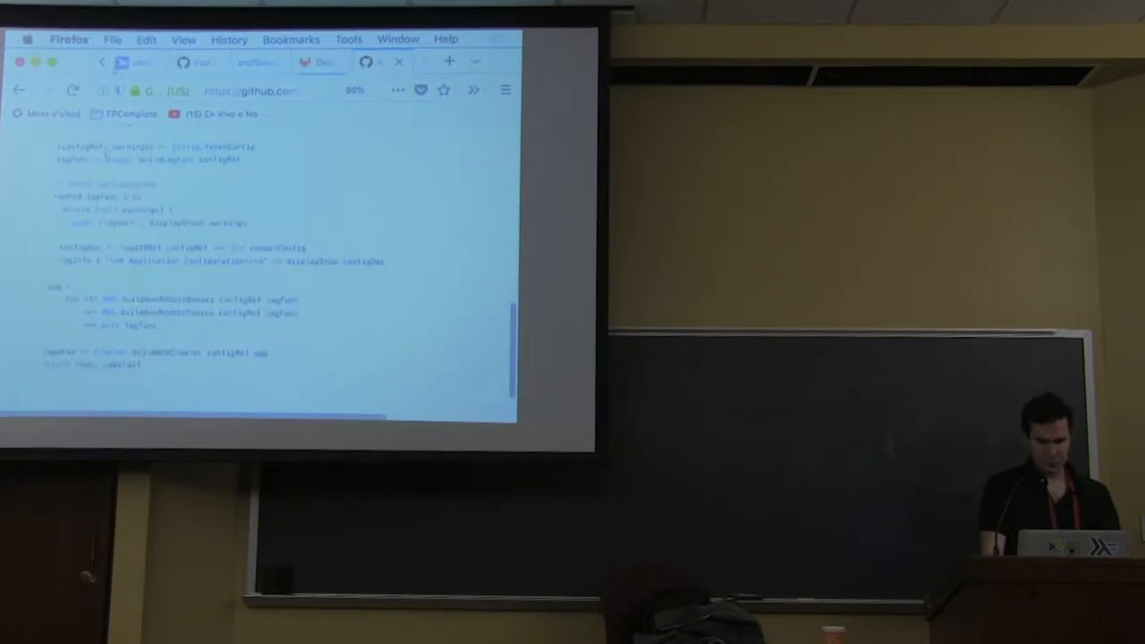
scroll(down, 3)
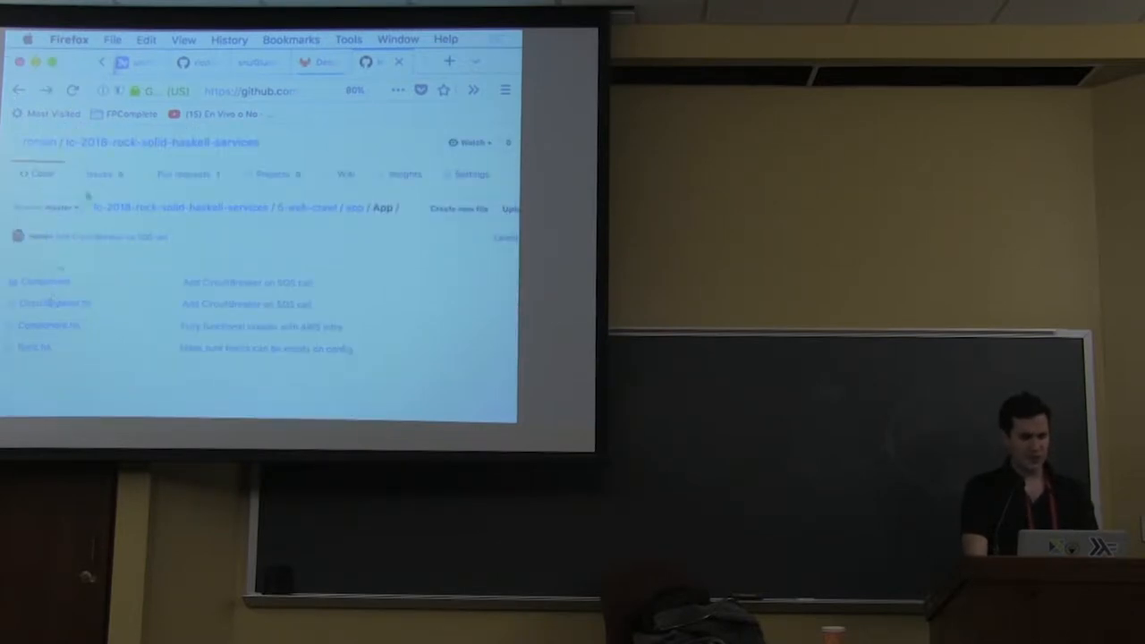
Open the crawler's YAML config and read its access key settings.
click(18, 89)
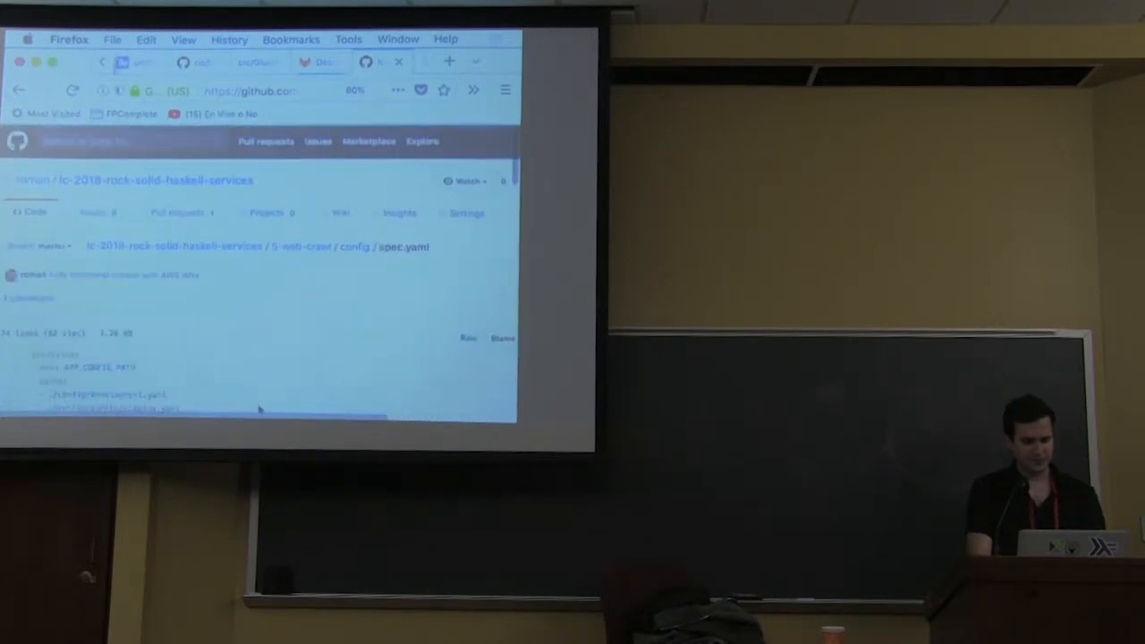
scroll(down, 3)
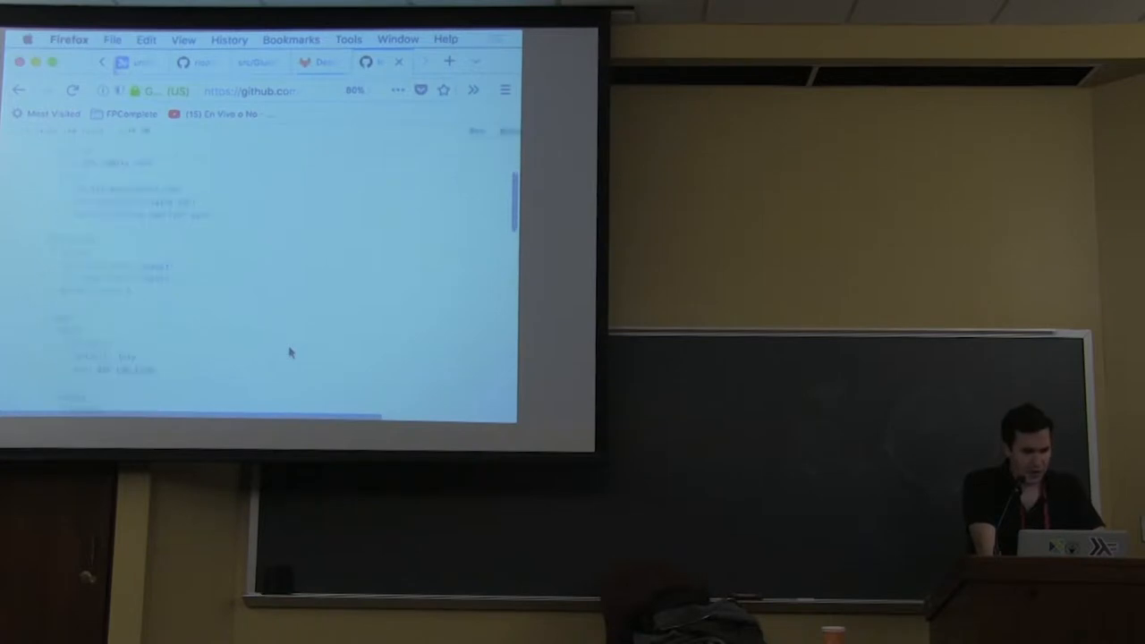
scroll(down, 3)
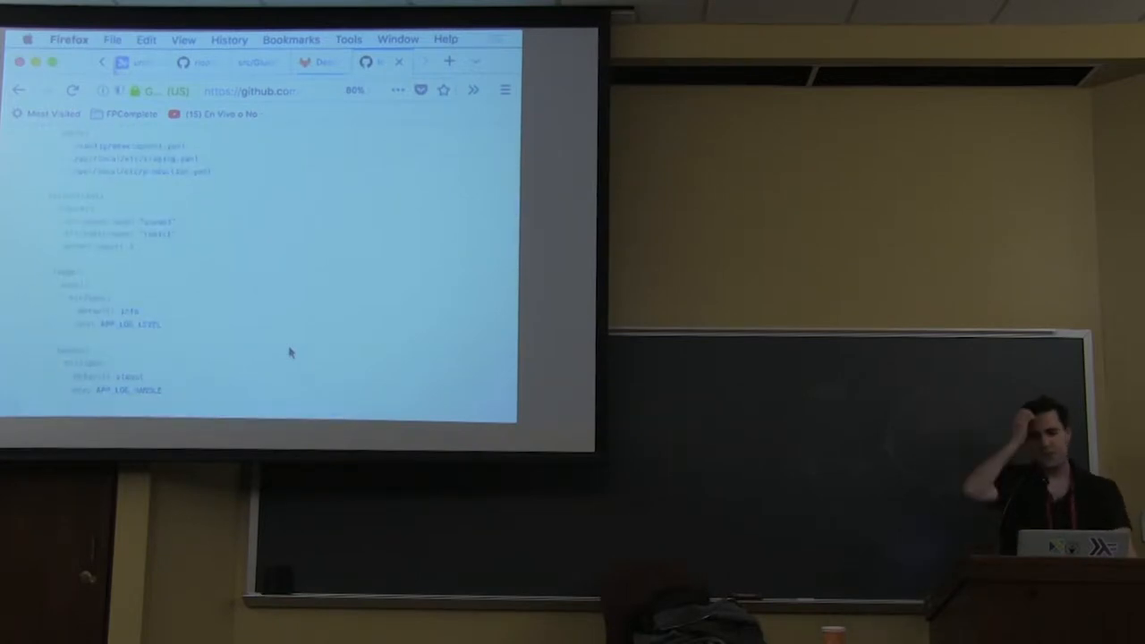
mouse_move(213, 263)
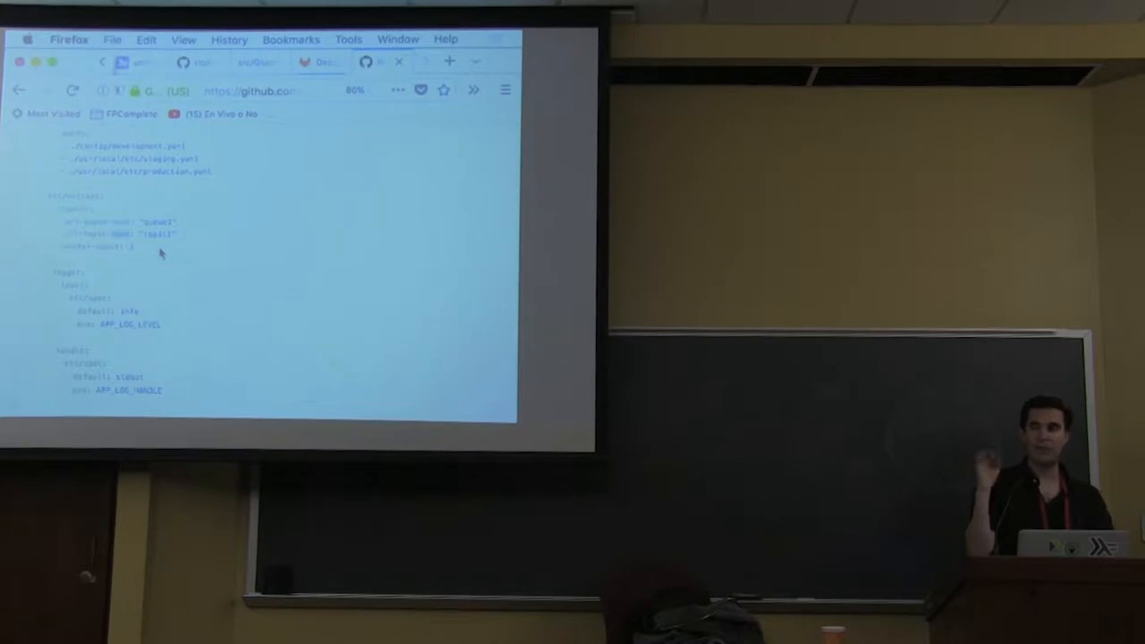
mouse_move(158, 297)
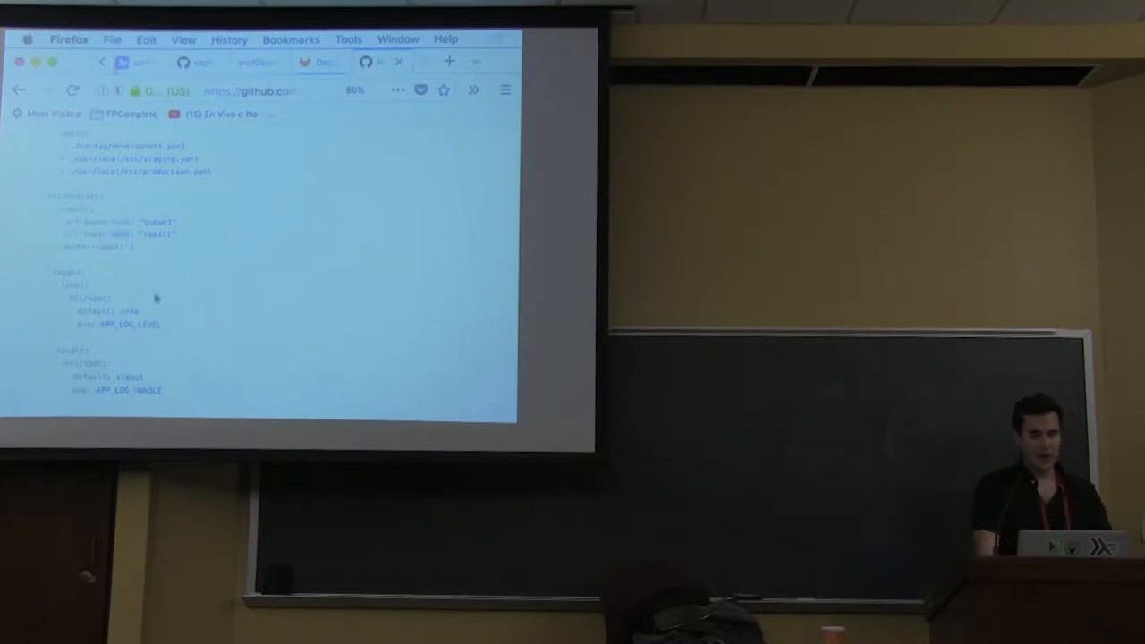
scroll(down, 3)
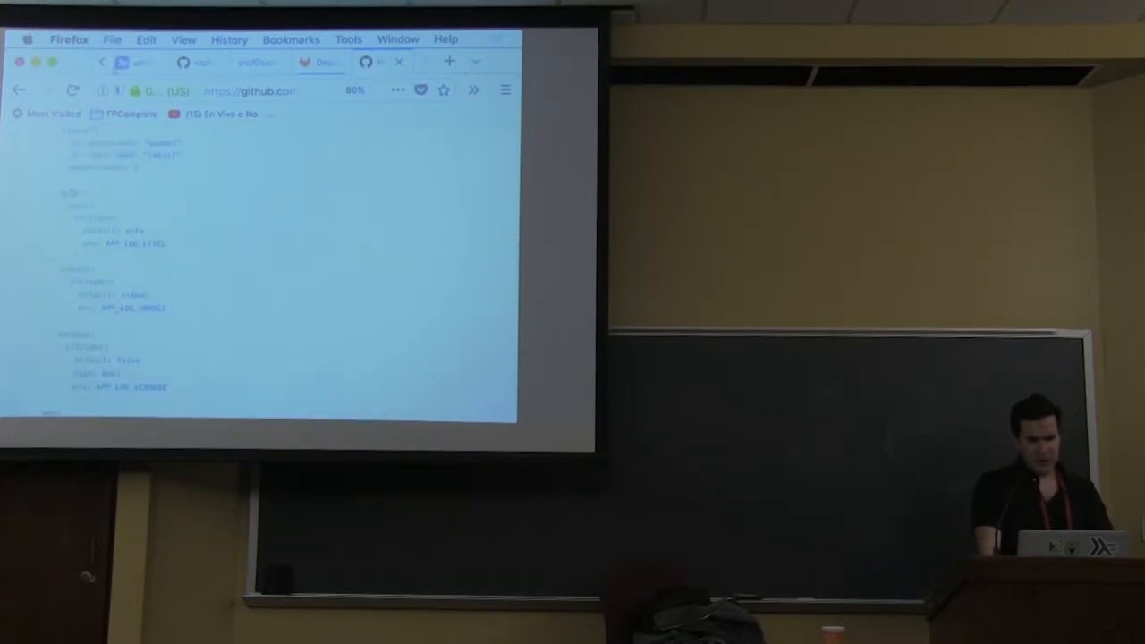
scroll(down, 3)
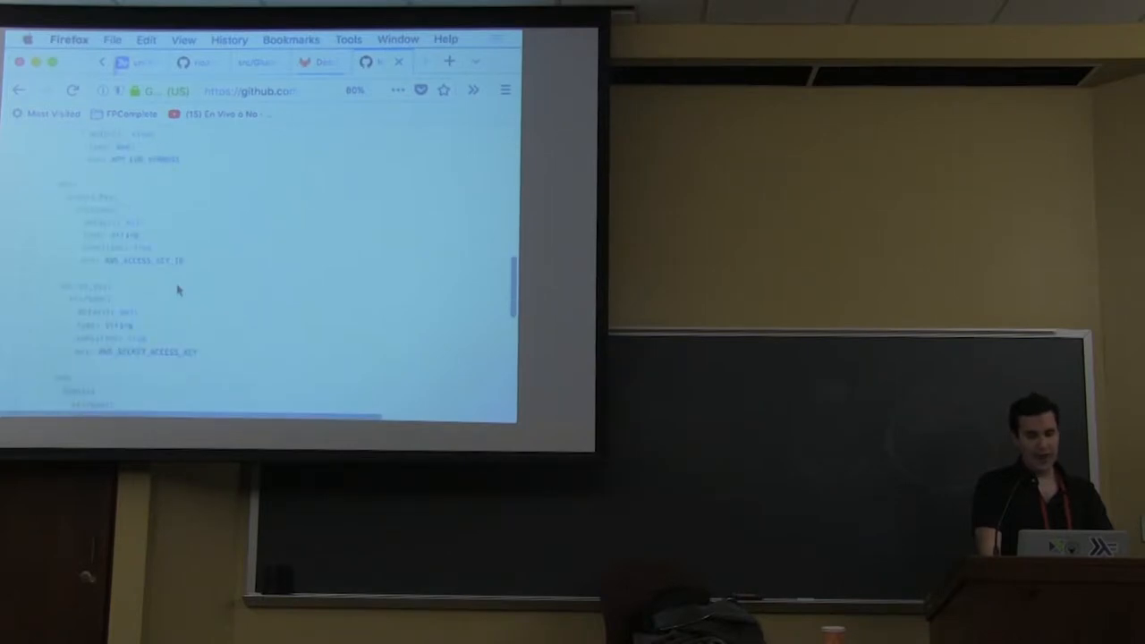
scroll(down, 3)
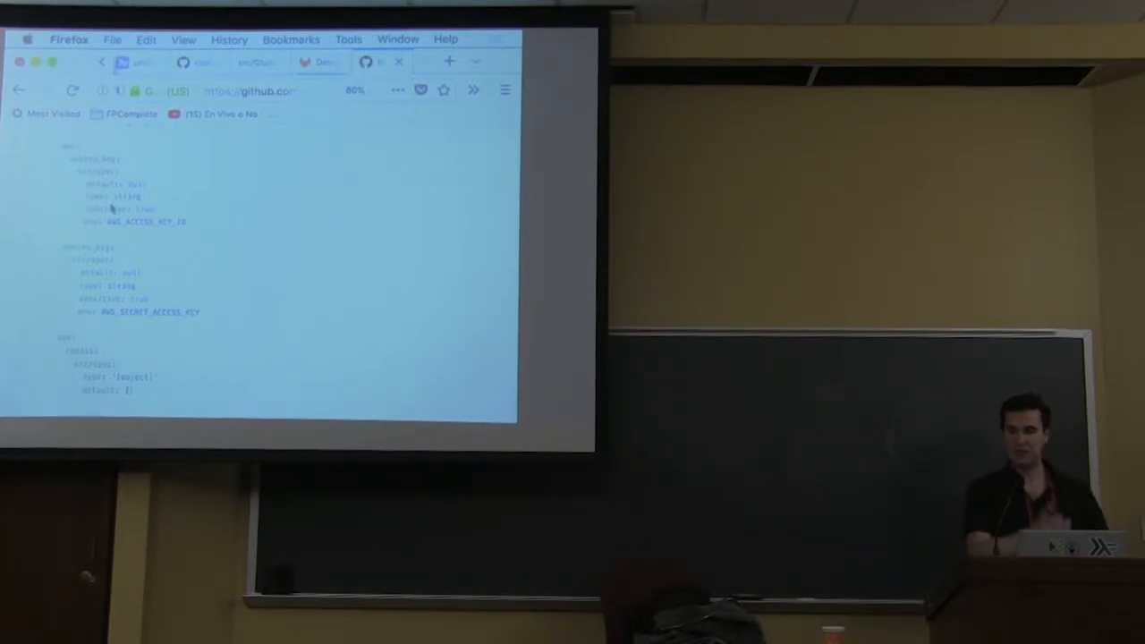
Read the queue settings further down, then return to the config folder listing.
scroll(down, 3)
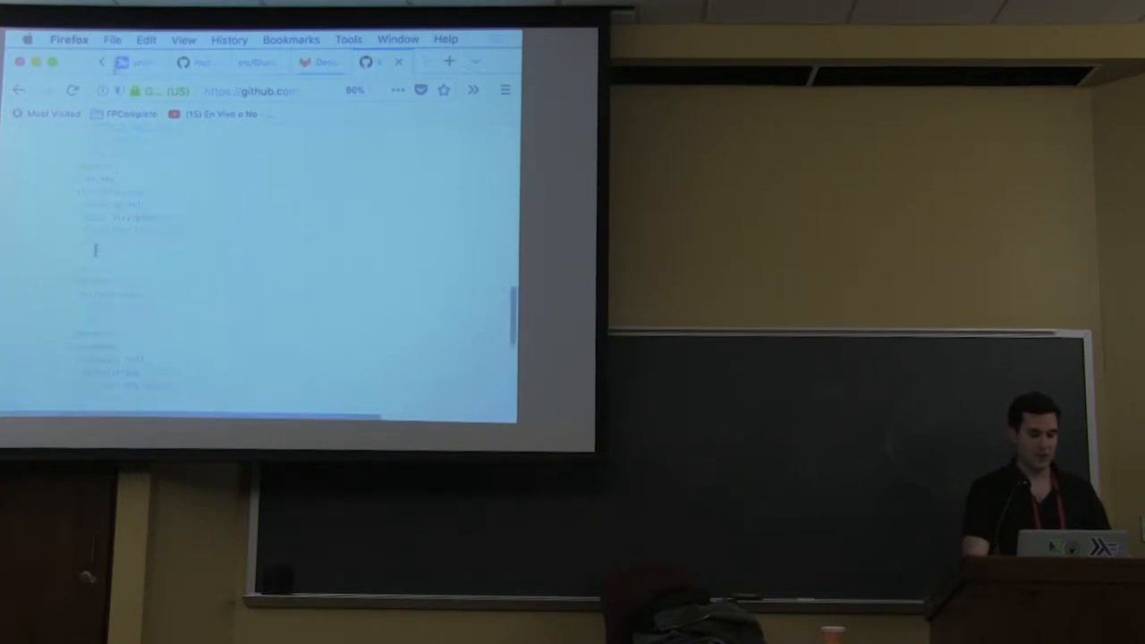
scroll(down, 3)
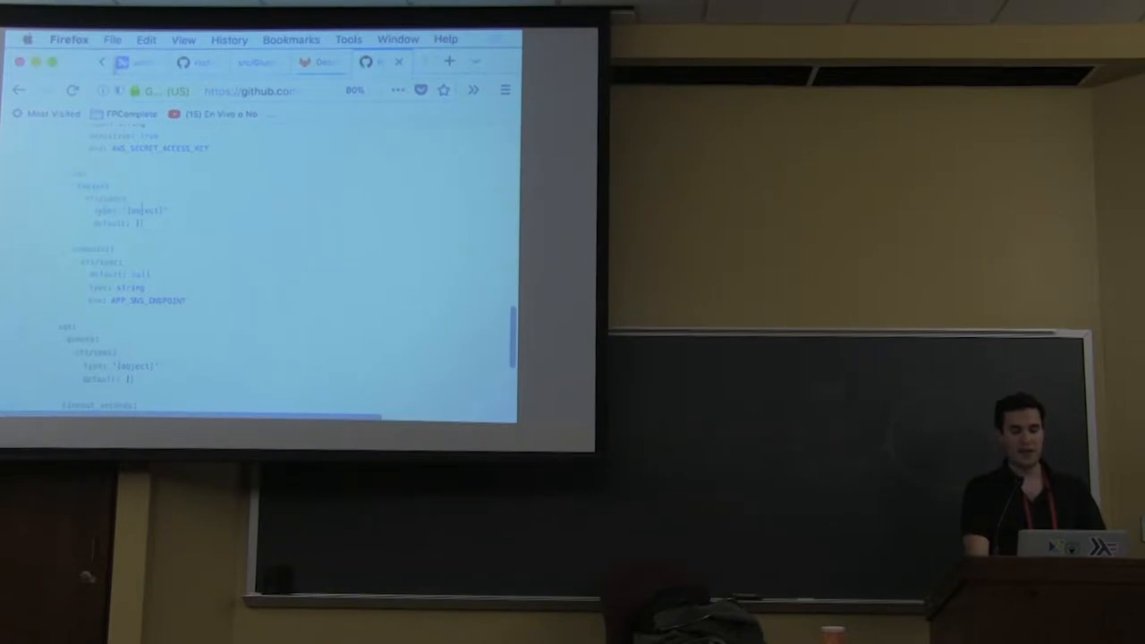
scroll(down, 3)
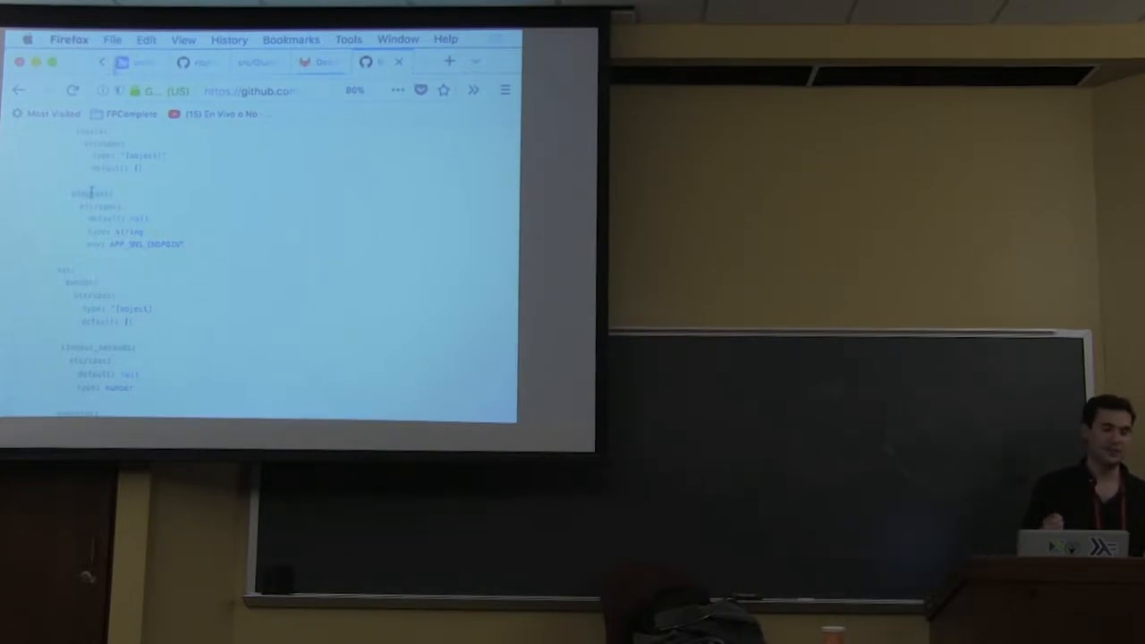
scroll(down, 3)
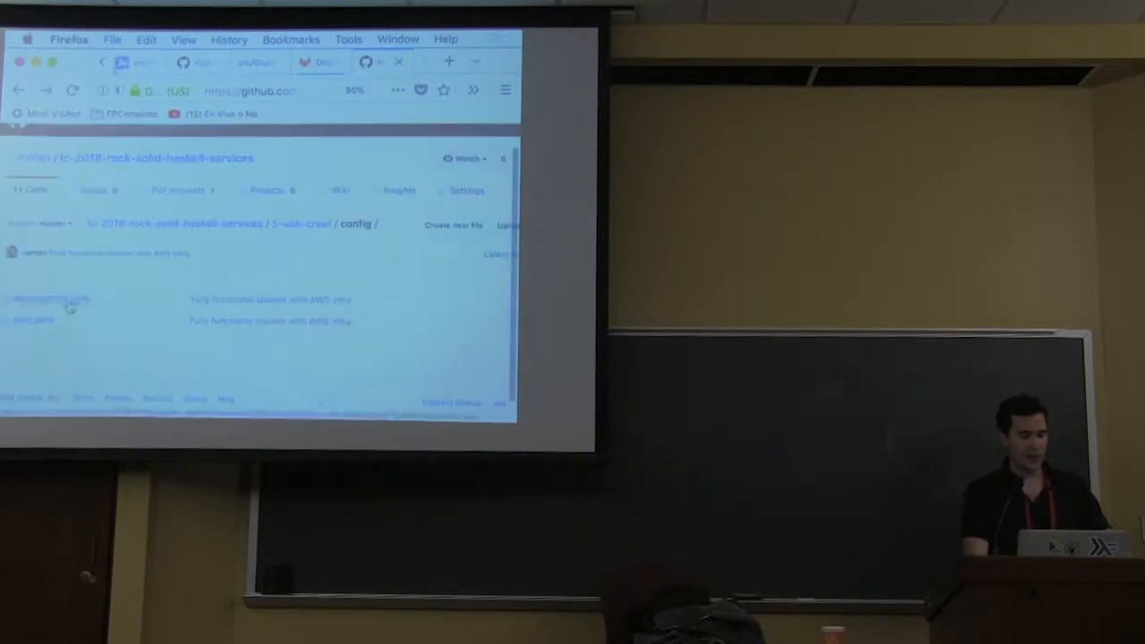
Open the second YAML config file and look over its localhost queue endpoints.
click(50, 299)
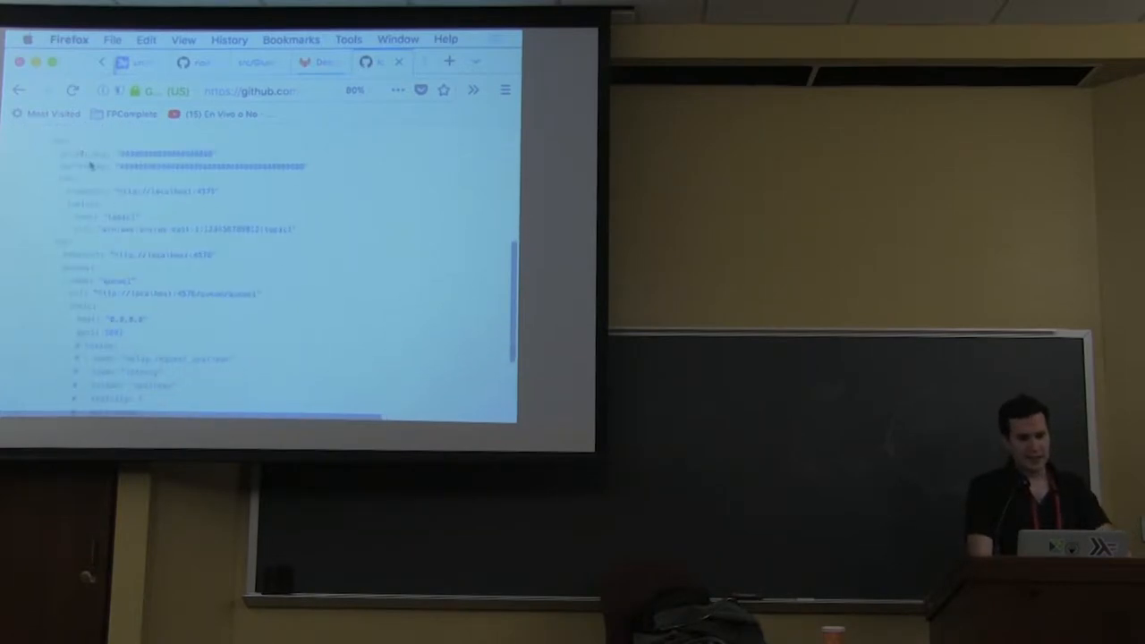
scroll(down, 3)
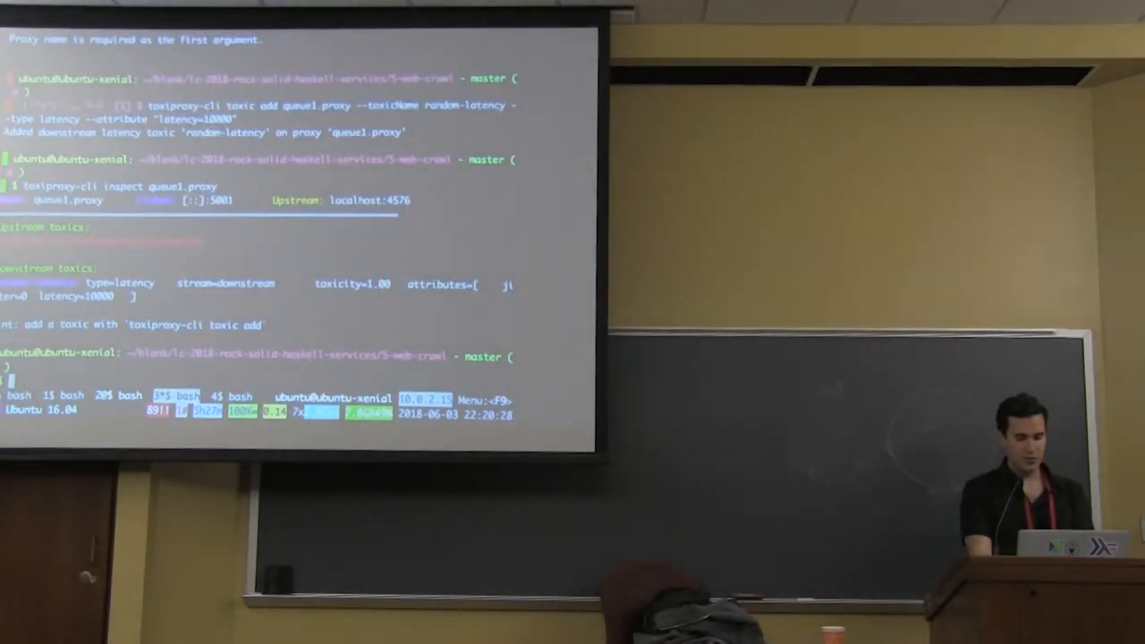
Run make -f make/localstack to list its targets, then begin the list-subscriptions target.
text(make -f dev)
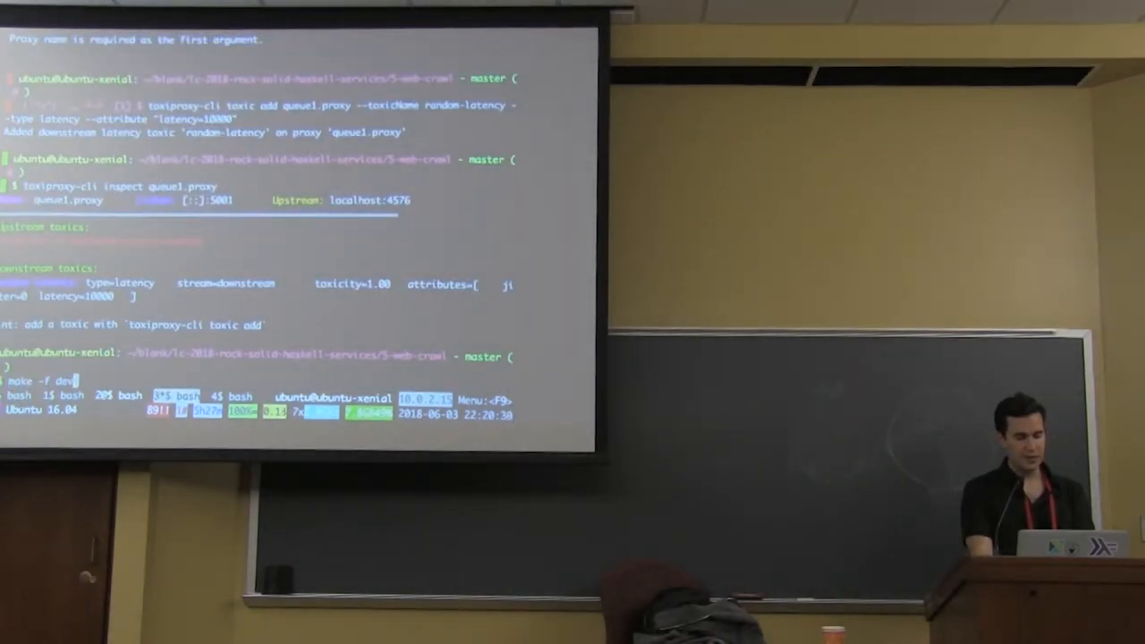
text(make/localstack)
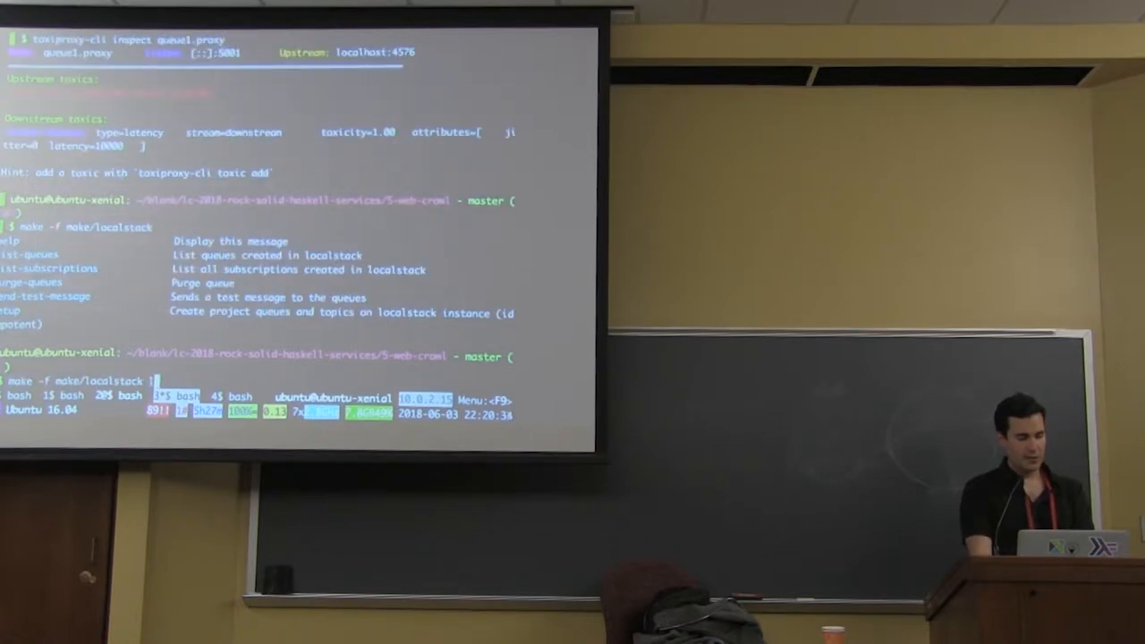
text(list-su)
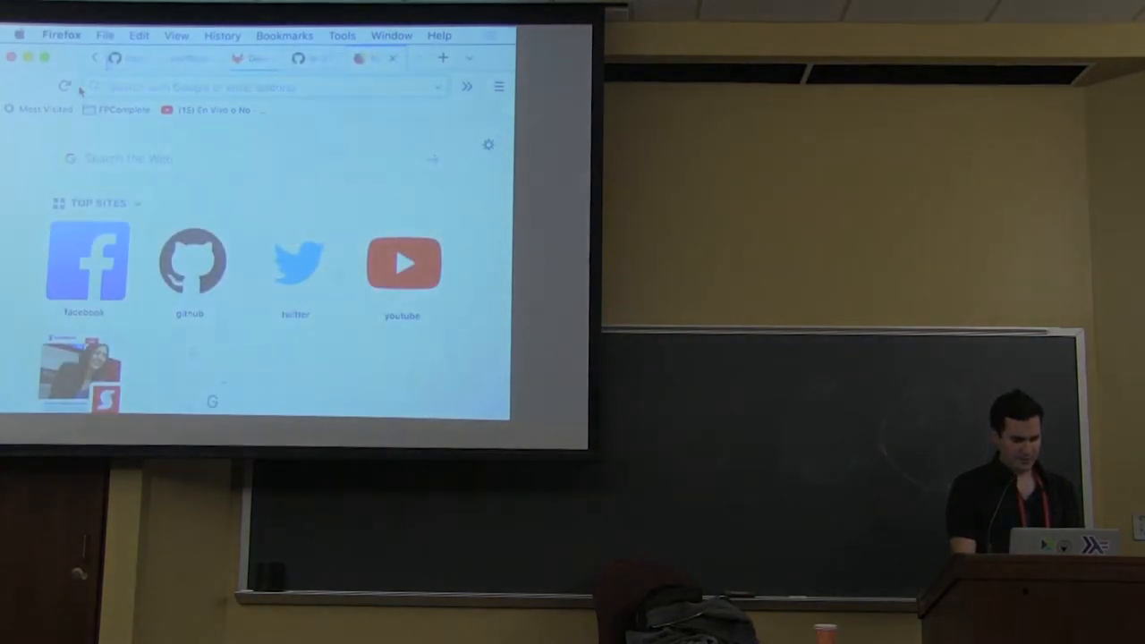
Present the Toxiproxy server → proxy listener → SQS diagram in Google Drawings.
text(drawings)
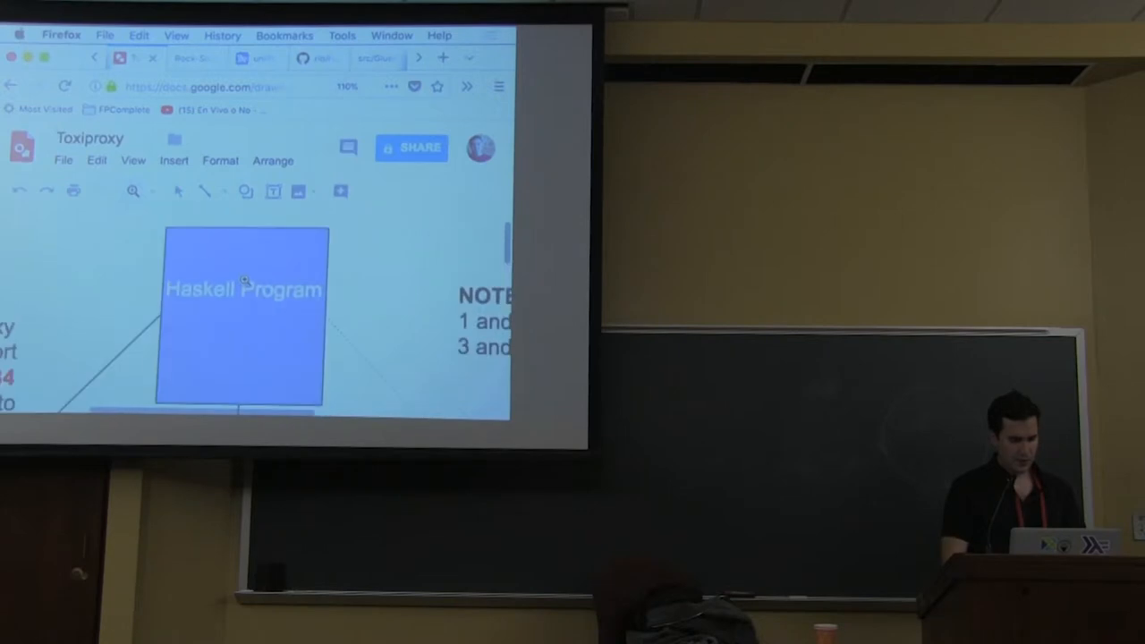
click(133, 190)
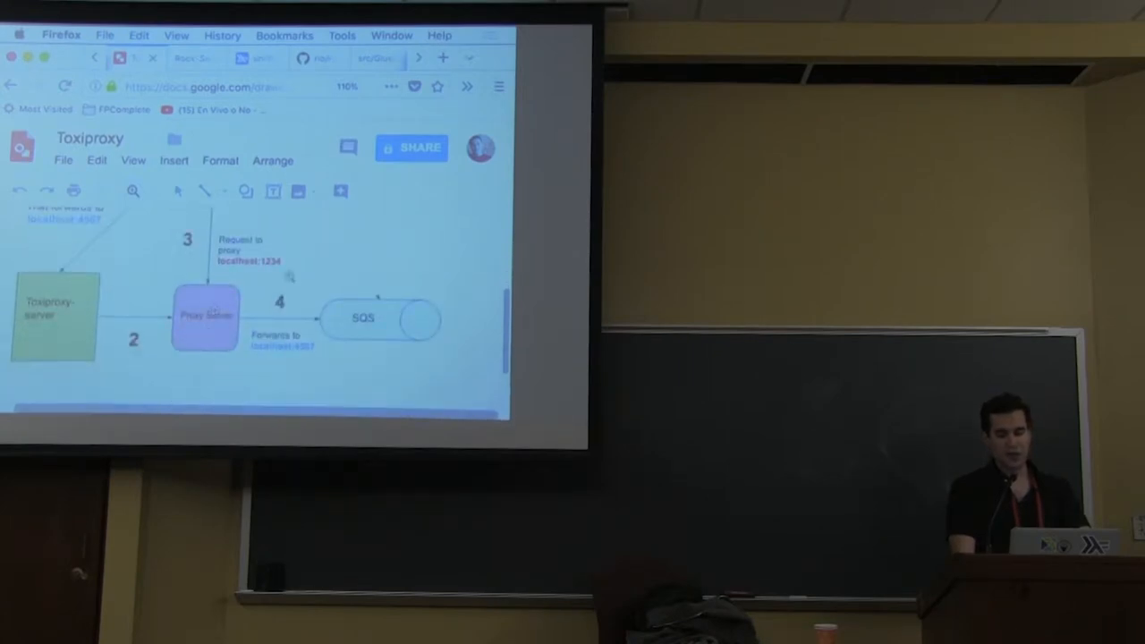
mouse_move(73, 190)
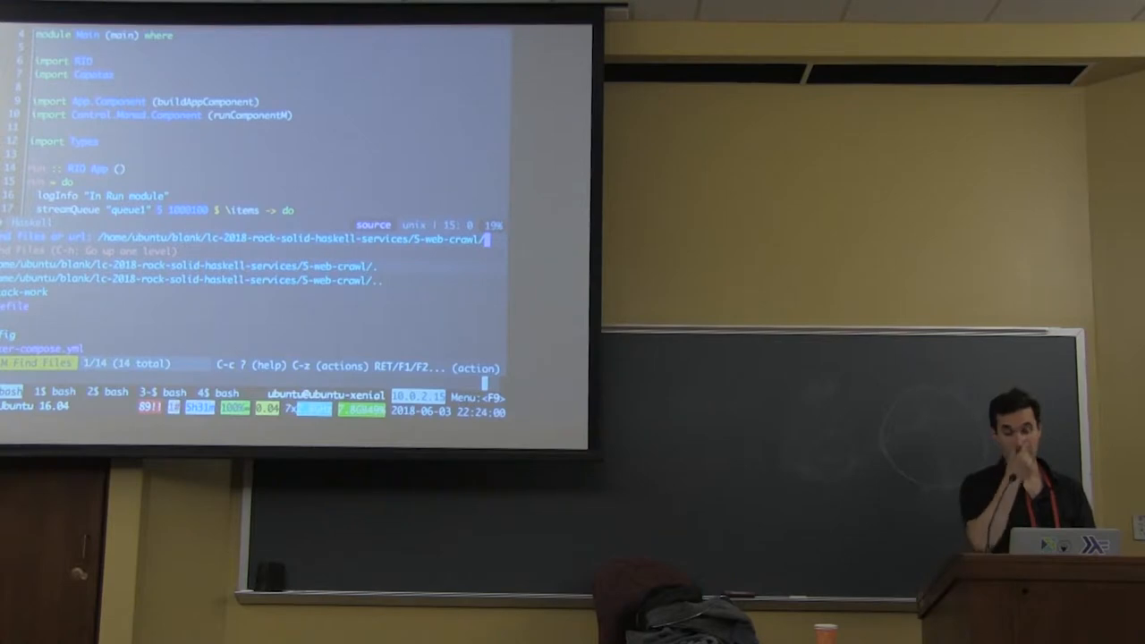
Open Types.hs showing the RemoteMessage and RemoteQueue definitions.
text(d)
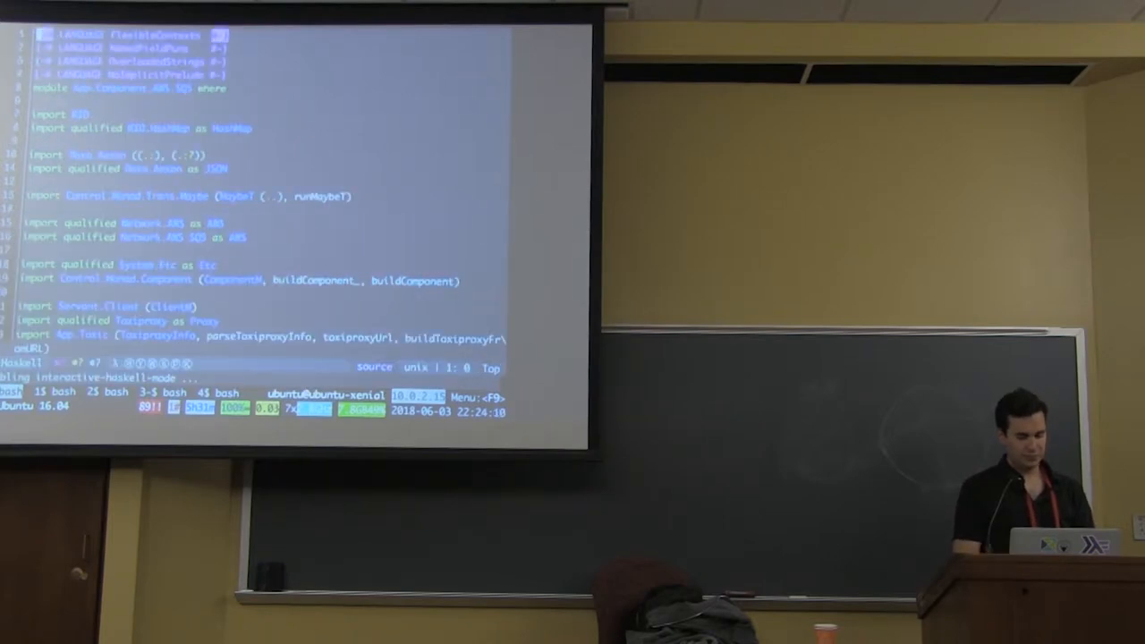
scroll(down, 3)
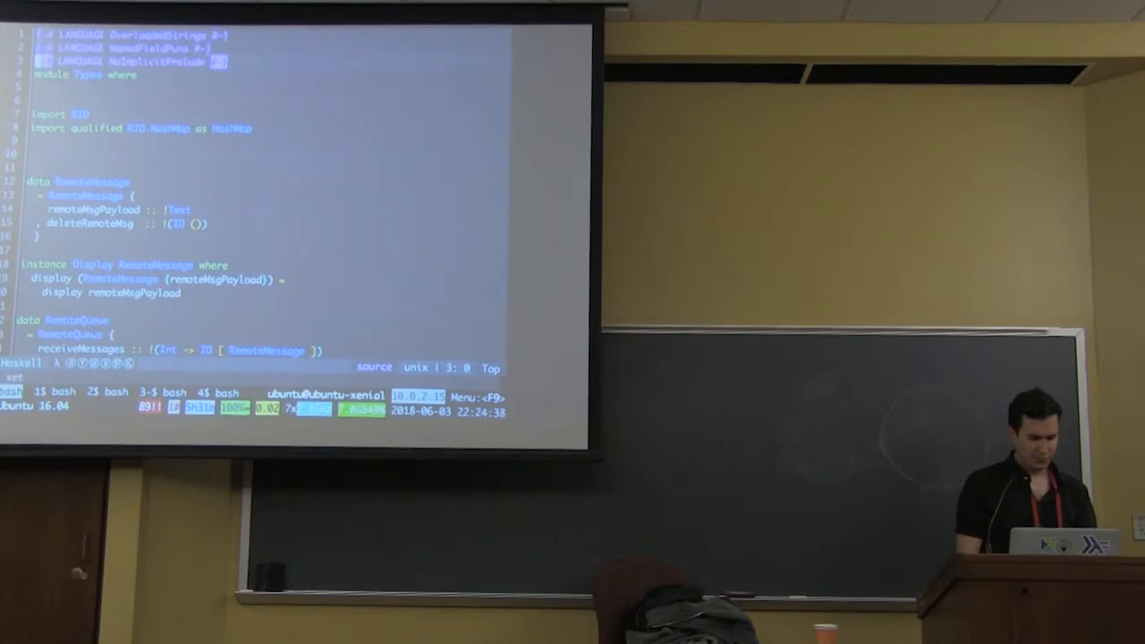
Review RemoteQueue and HasRemoteQueue in Types.hs, then open Crawler.hs.
scroll(down, 3)
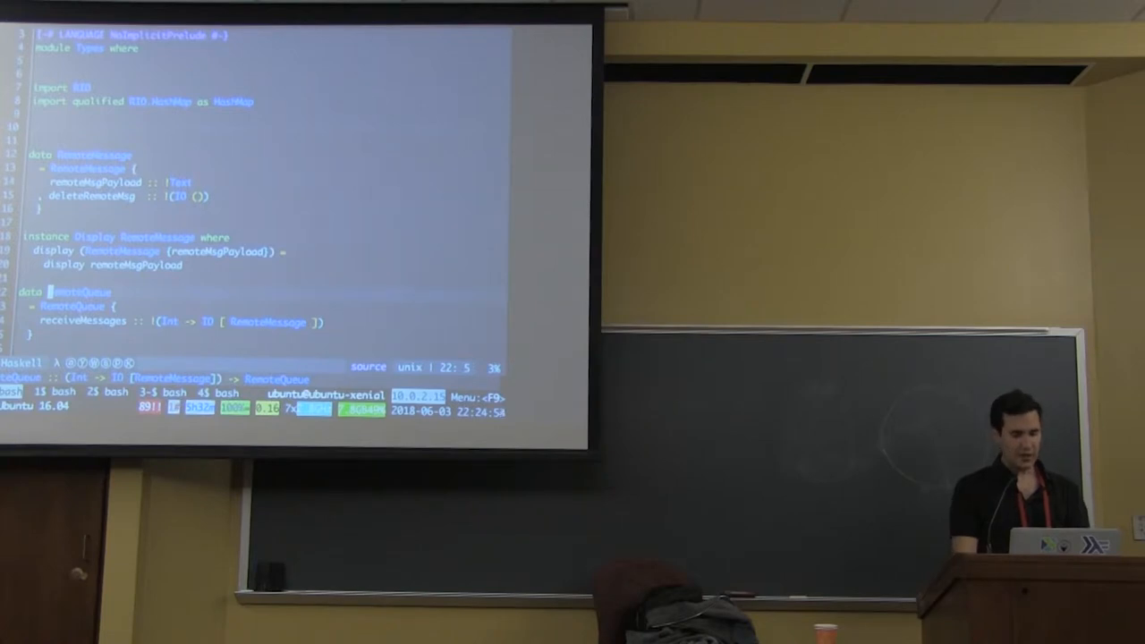
scroll(down, 3)
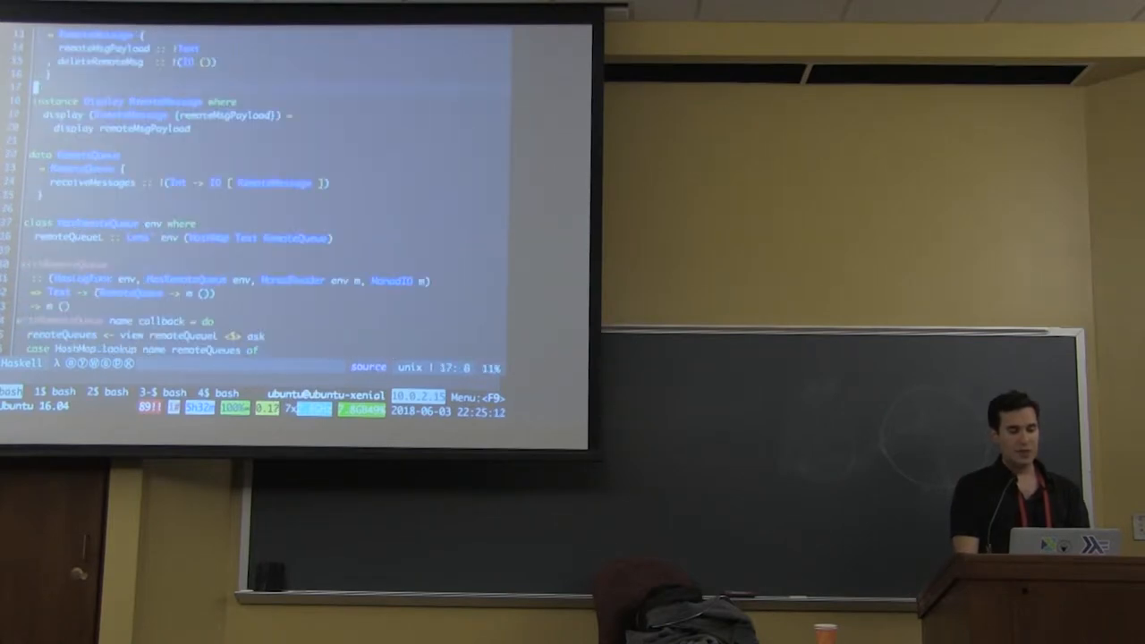
scroll(down, 3)
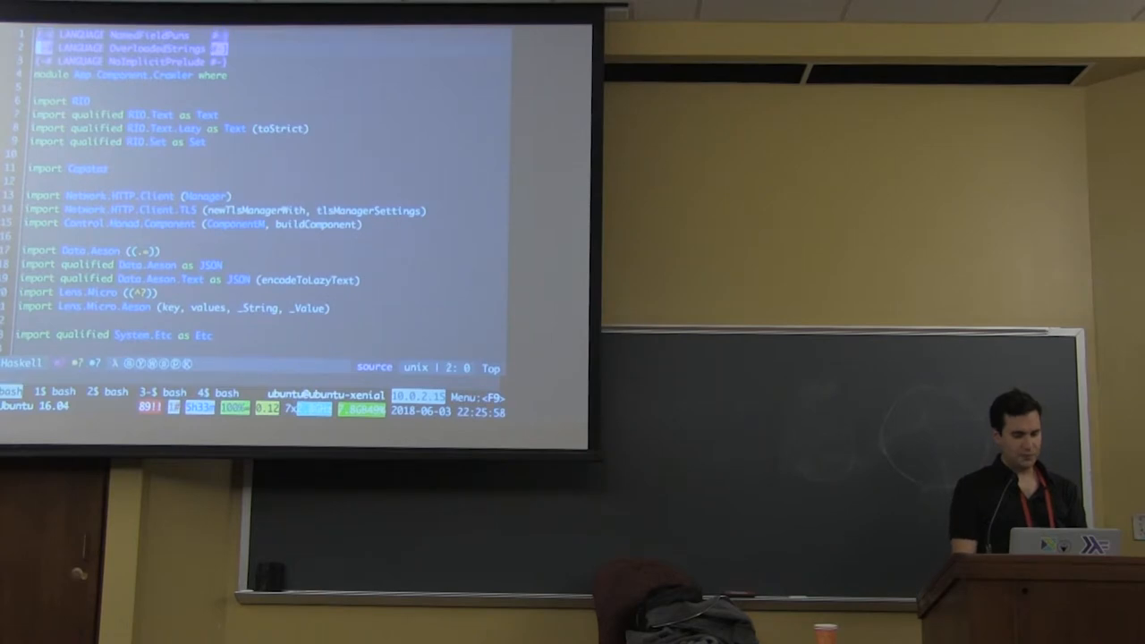
scroll(down, 3)
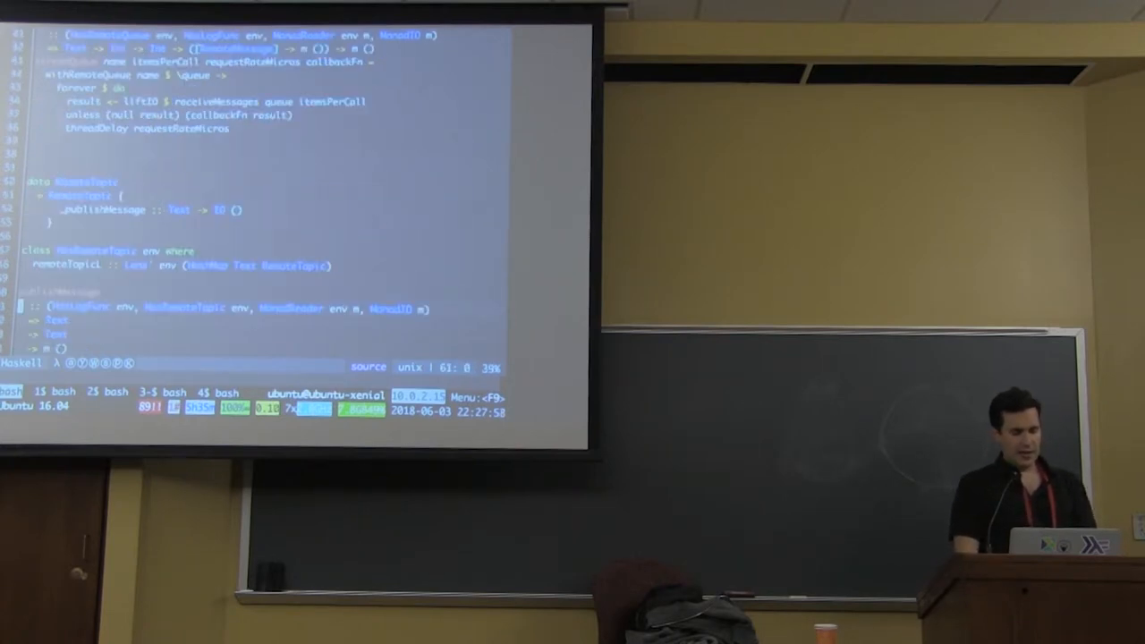
Scroll Types.hs down to data RemoteTopic and class HasRemoteTopic with publishMessage.
scroll(down, 3)
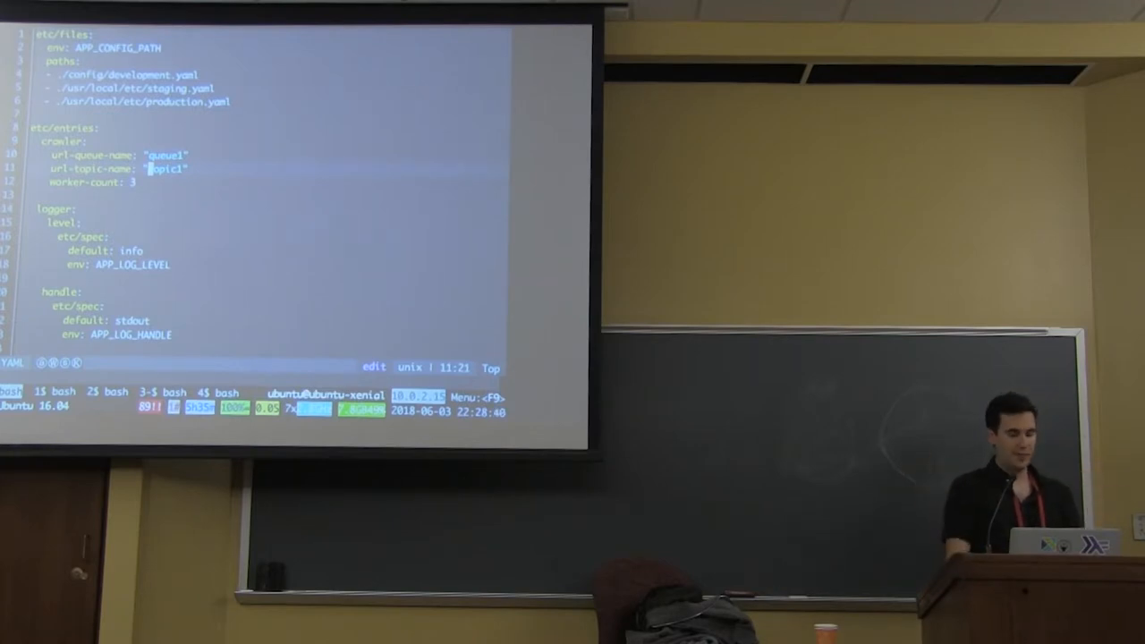
Show url-queue-name, url-topic-name and worker-count under crawler in config.yaml.
scroll(down, 3)
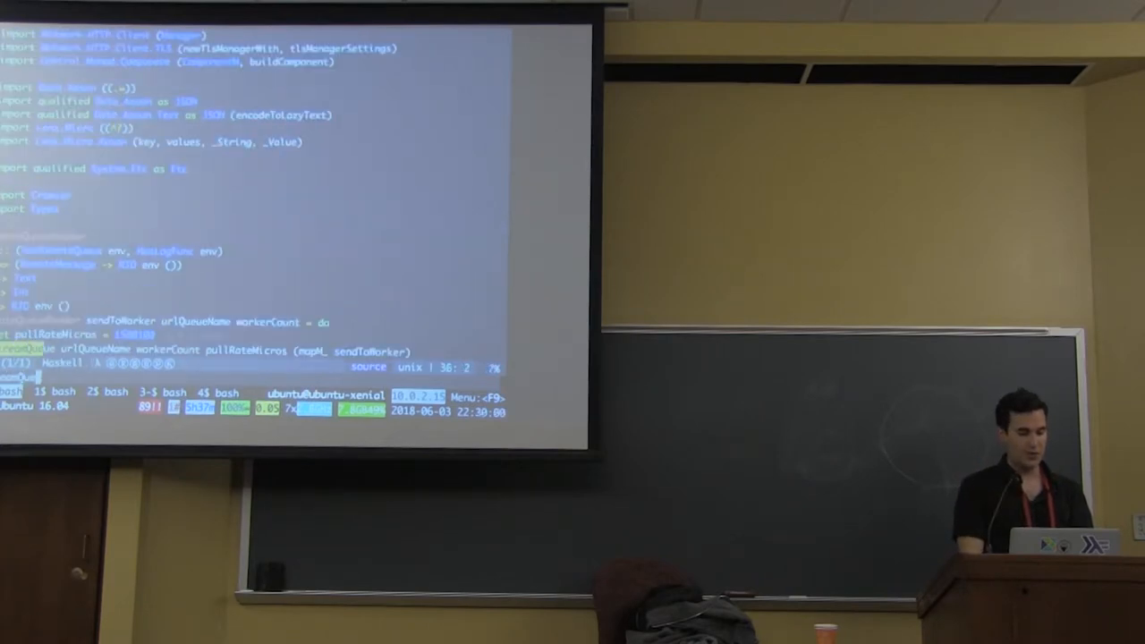
Scroll past remoteQueueReaderSpec and toRemoteMessage to the spec reading config with Etc.getConfigValue and newTBQueueIO.
scroll(down, 3)
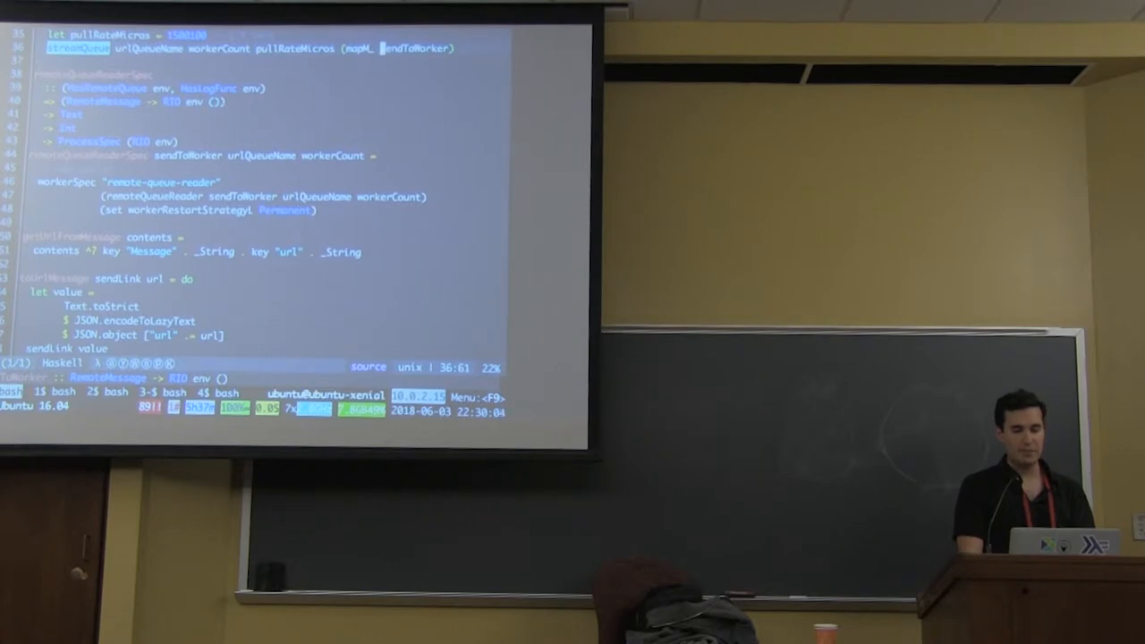
scroll(down, 3)
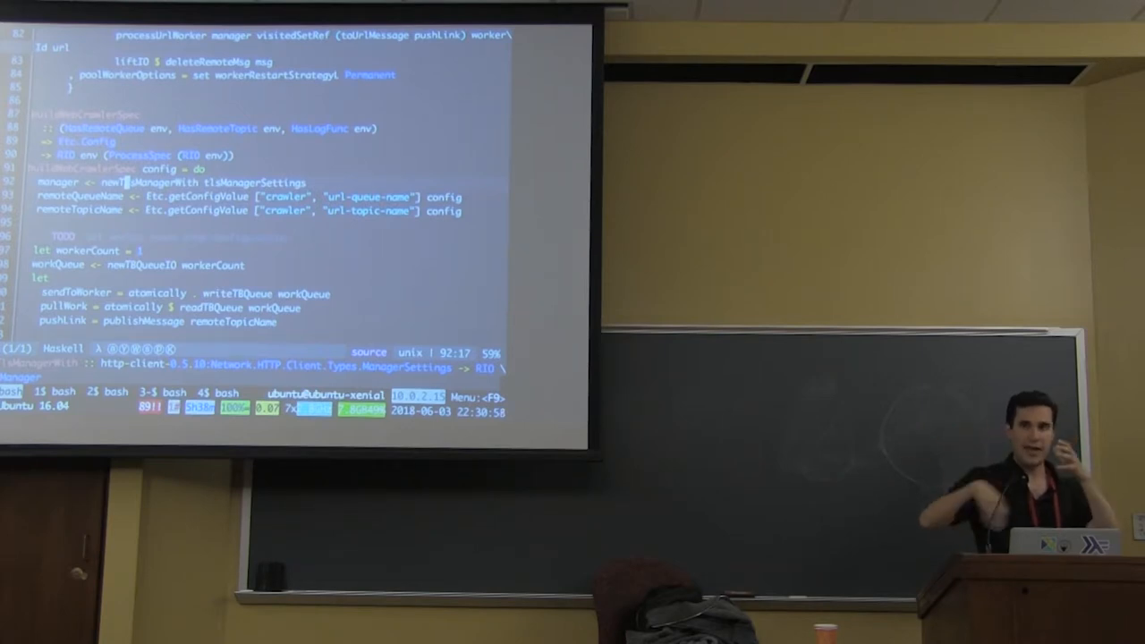
Scroll past supervisorSpec to the buildComponent block that reads config and calls runRIO.
scroll(down, 3)
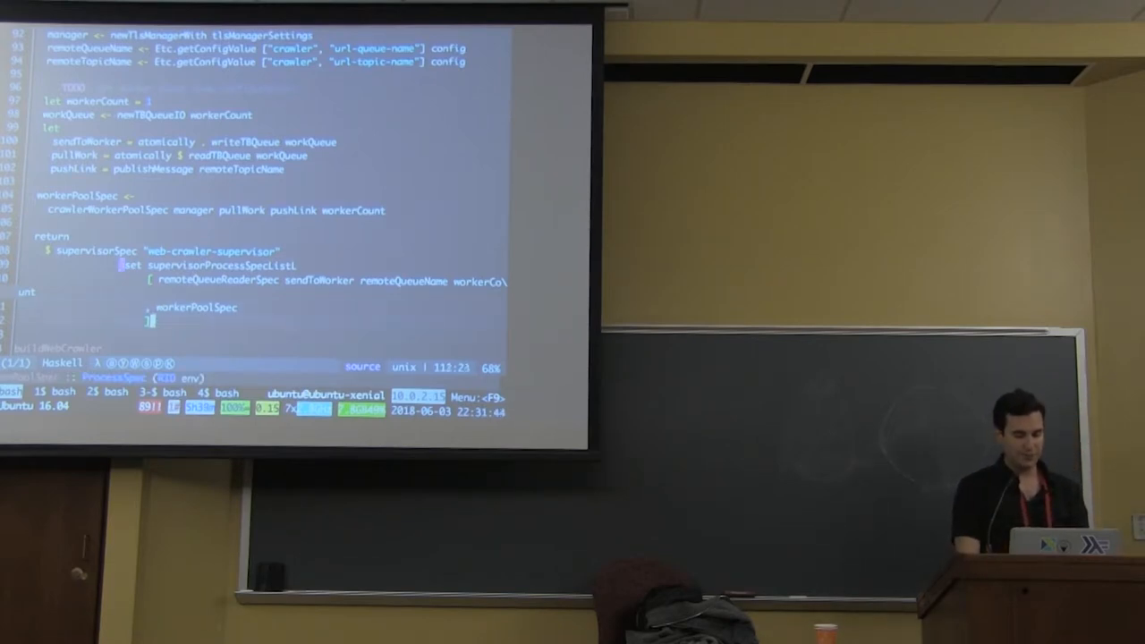
scroll(down, 3)
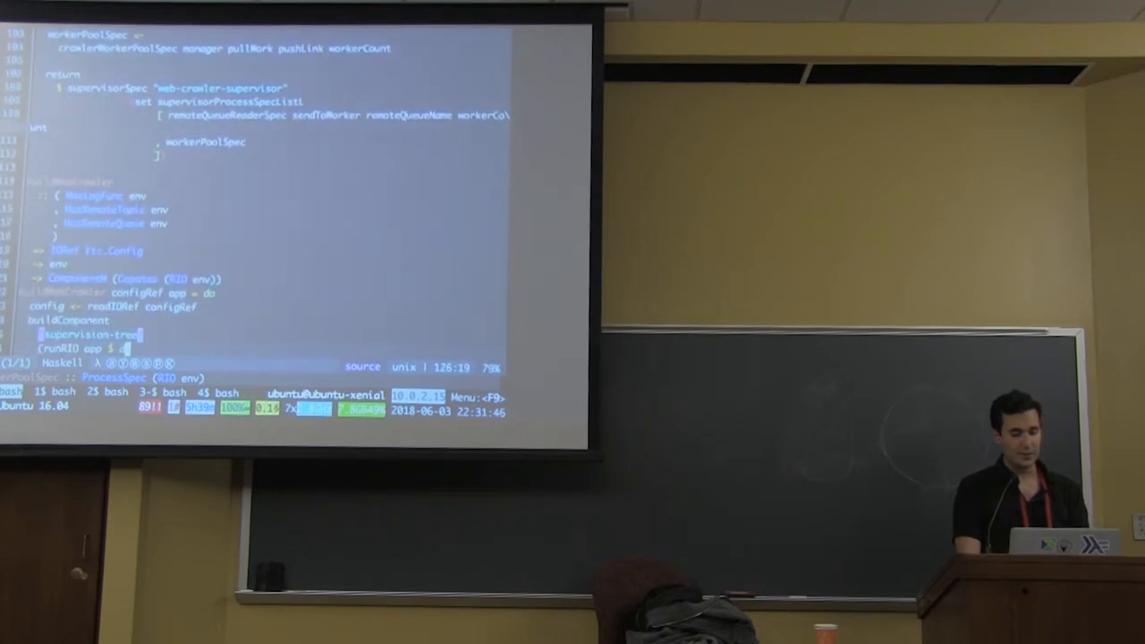
Scroll to the worker pool spec with poolWorkerAction and its message-processing case.
scroll(down, 3)
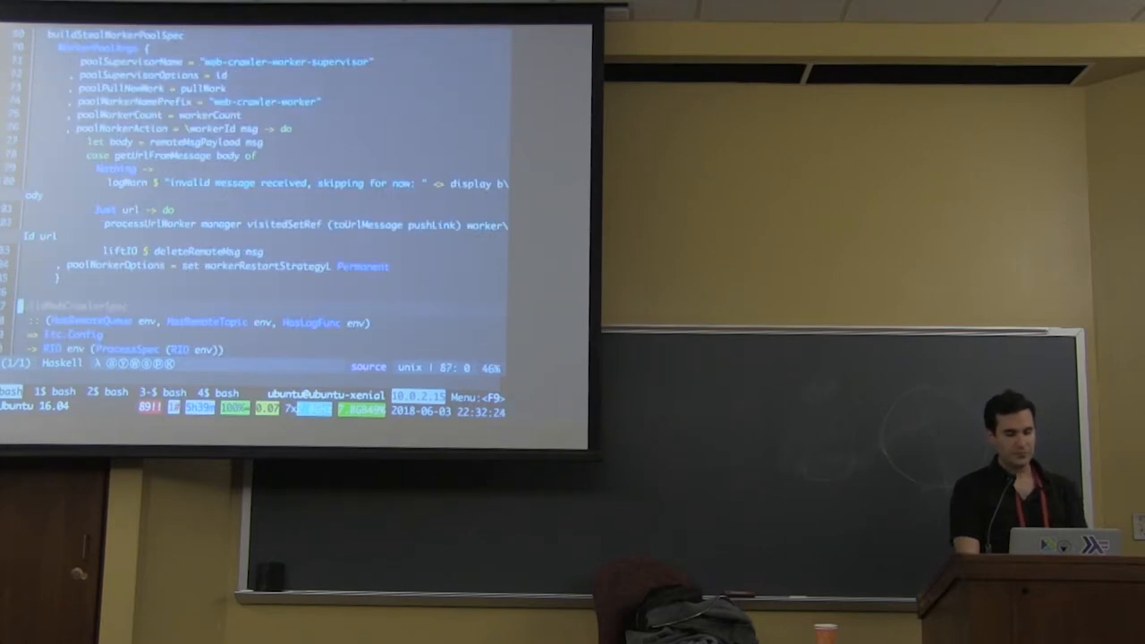
scroll(down, 3)
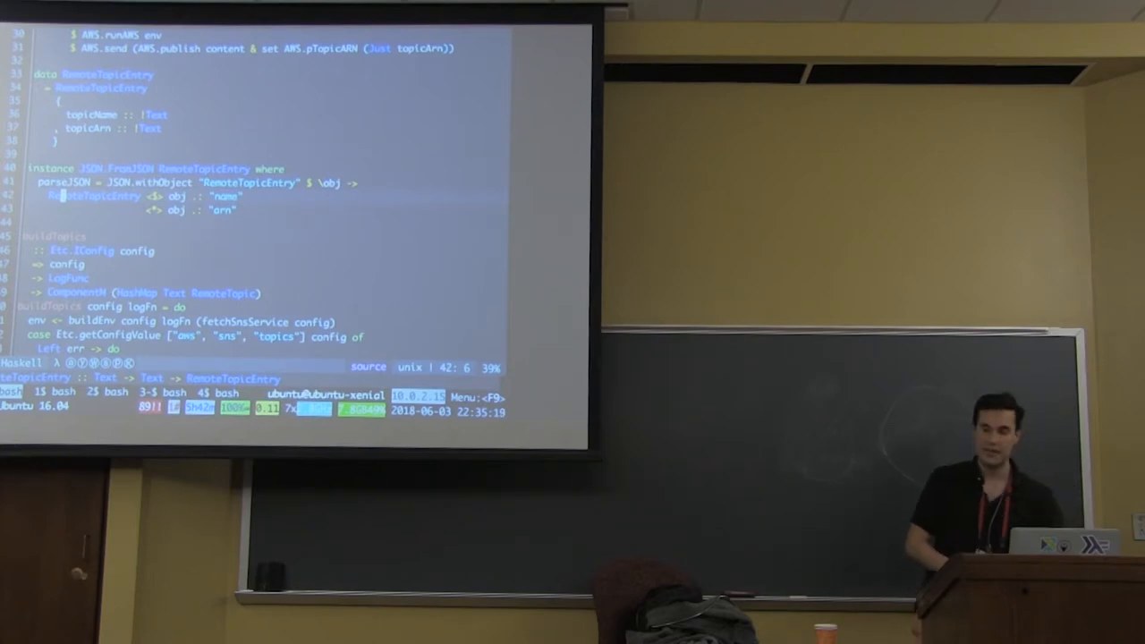
Scroll past the topic registration loop to data RemoteTopic and class HasRemoteTopic.
scroll(down, 3)
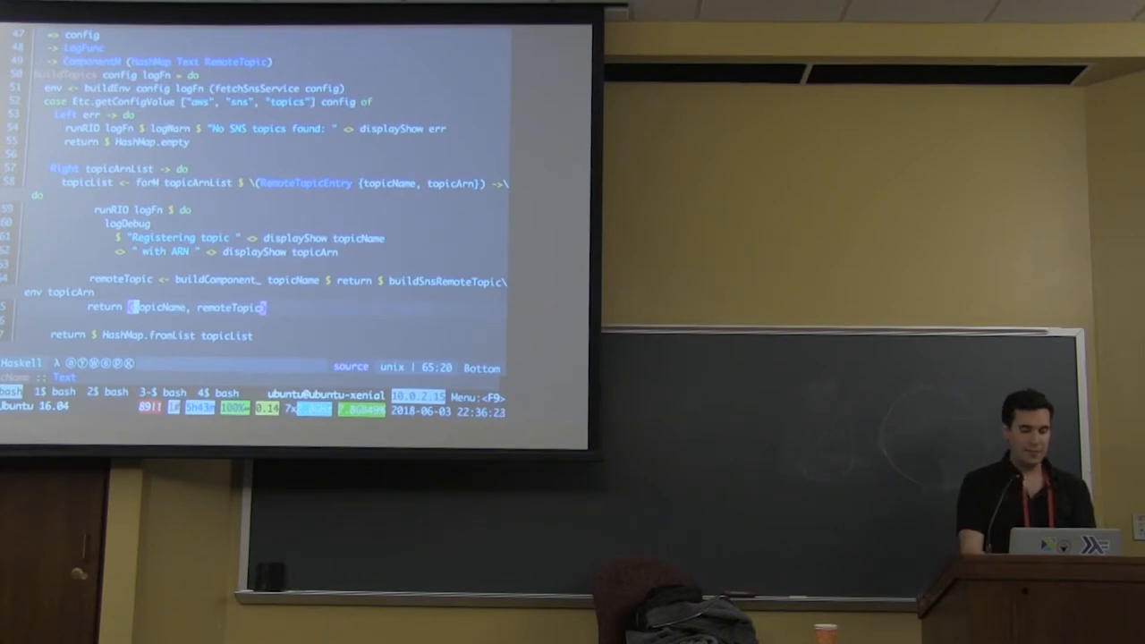
scroll(down, 3)
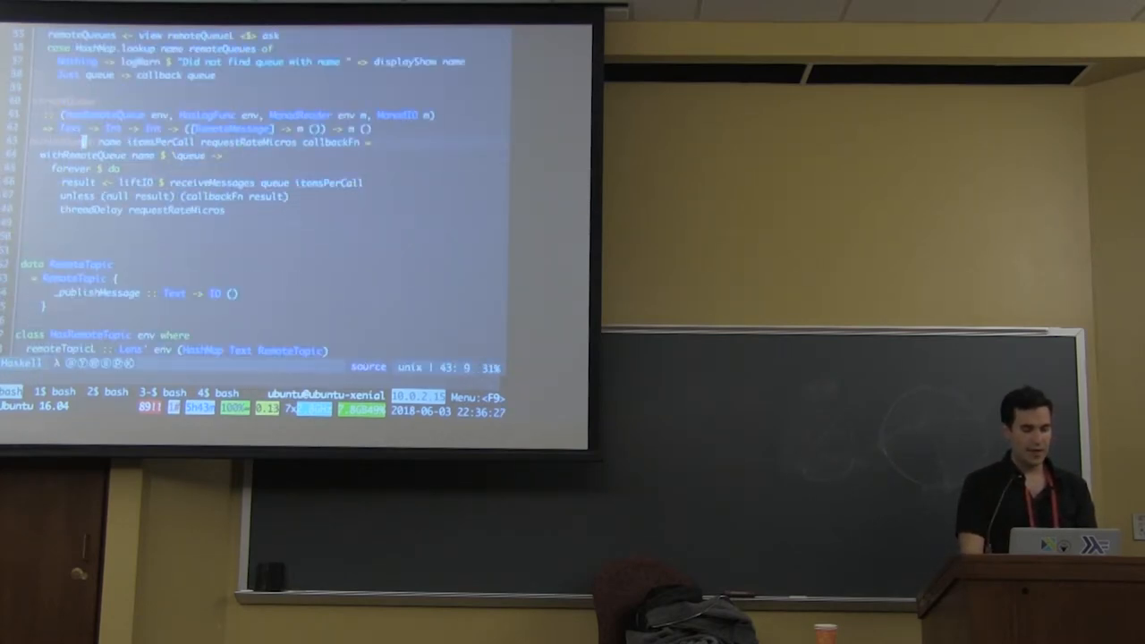
scroll(down, 3)
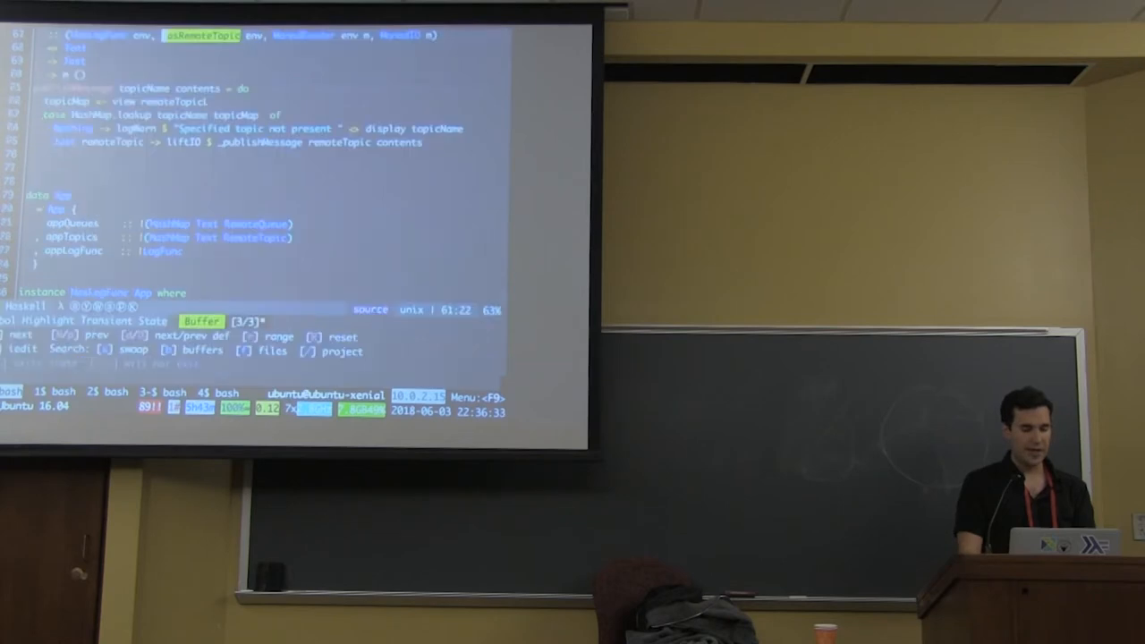
scroll(down, 3)
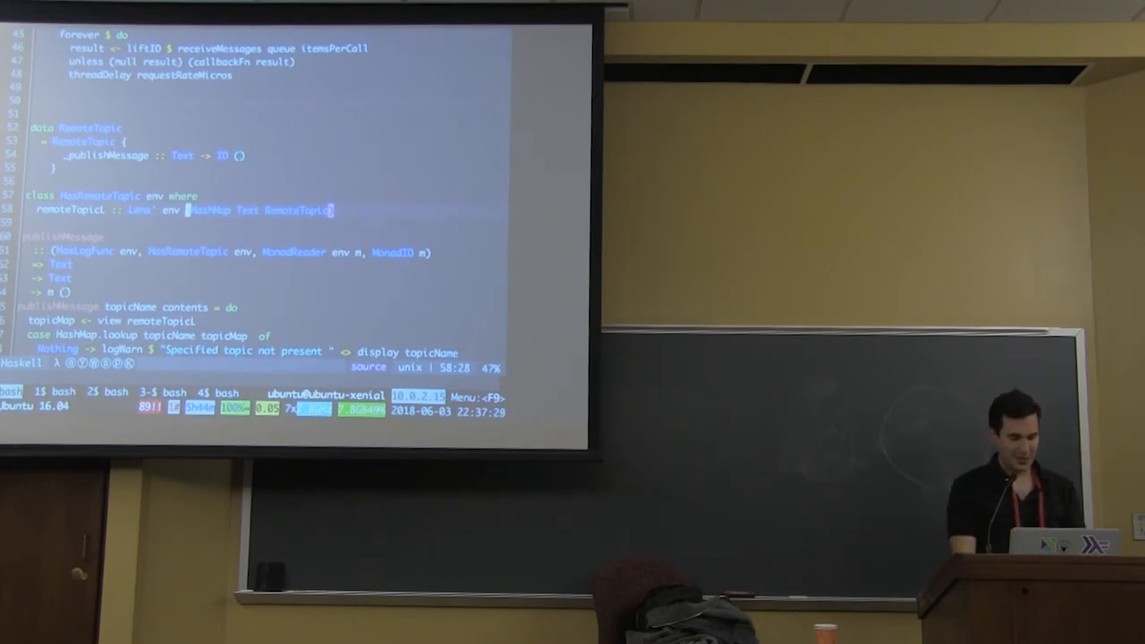
Scroll to the buildQueues definition and its buildToxiproxyFromURL call.
scroll(down, 3)
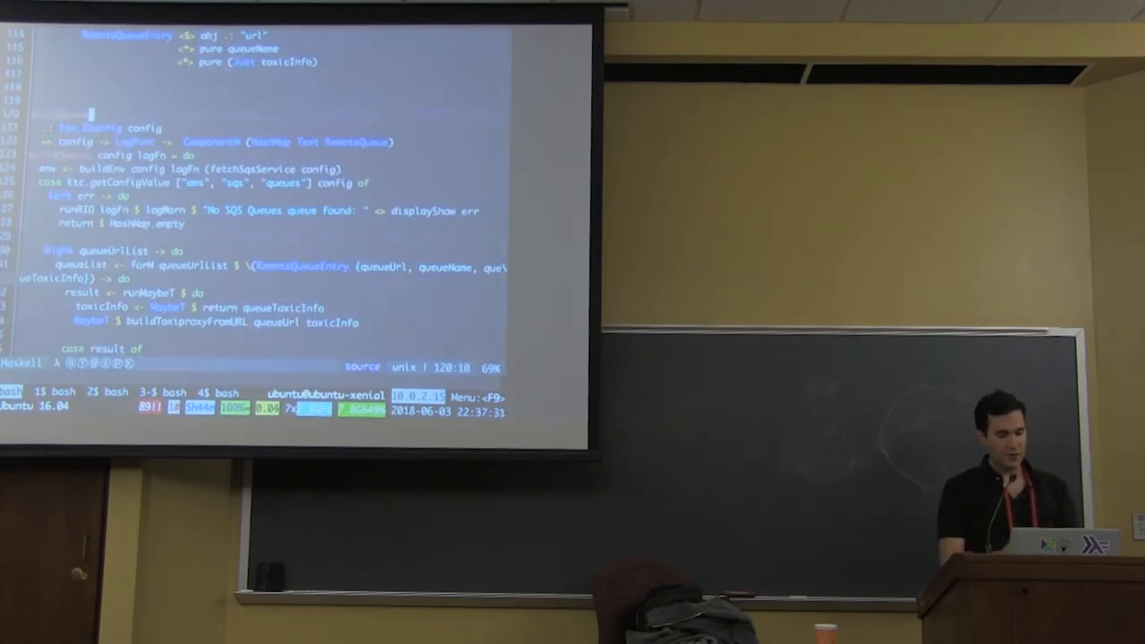
scroll(down, 3)
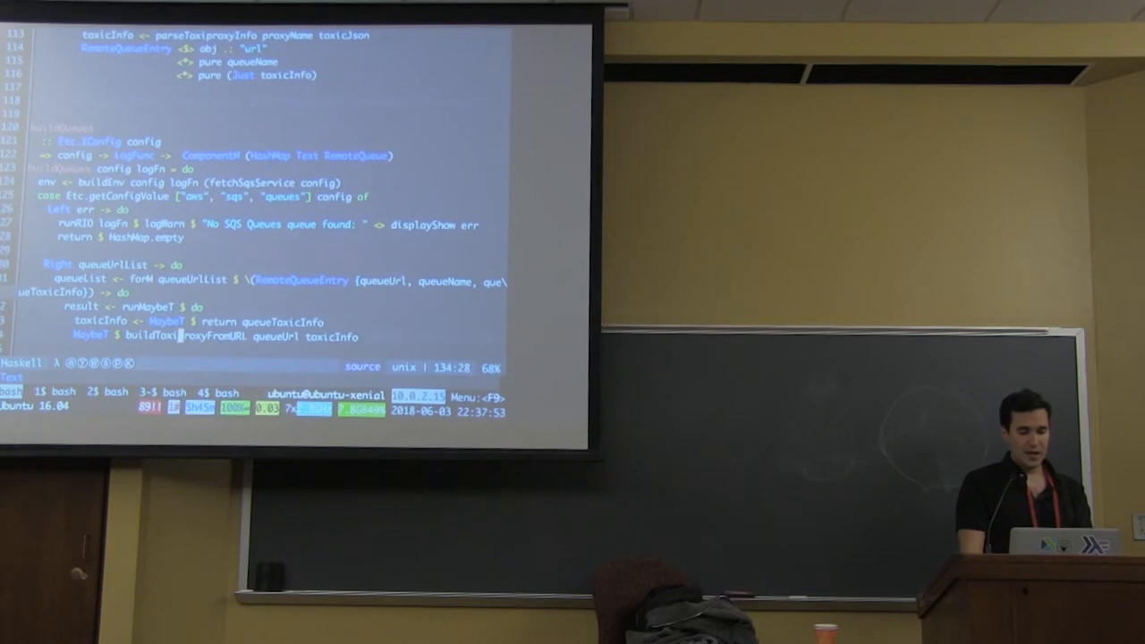
scroll(down, 3)
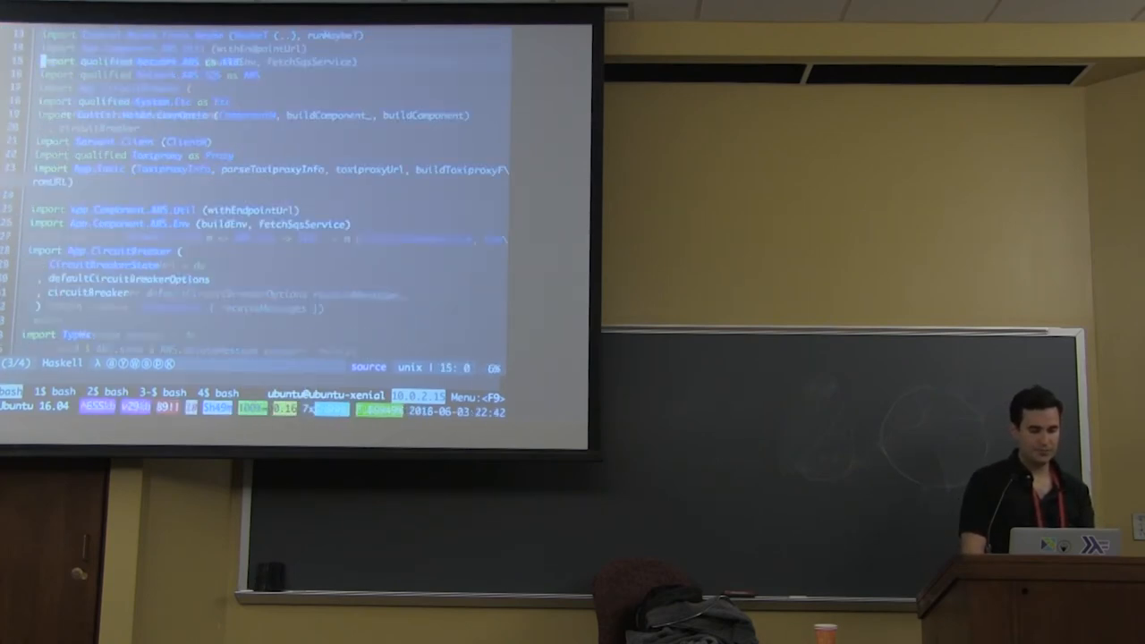
scroll(down, 3)
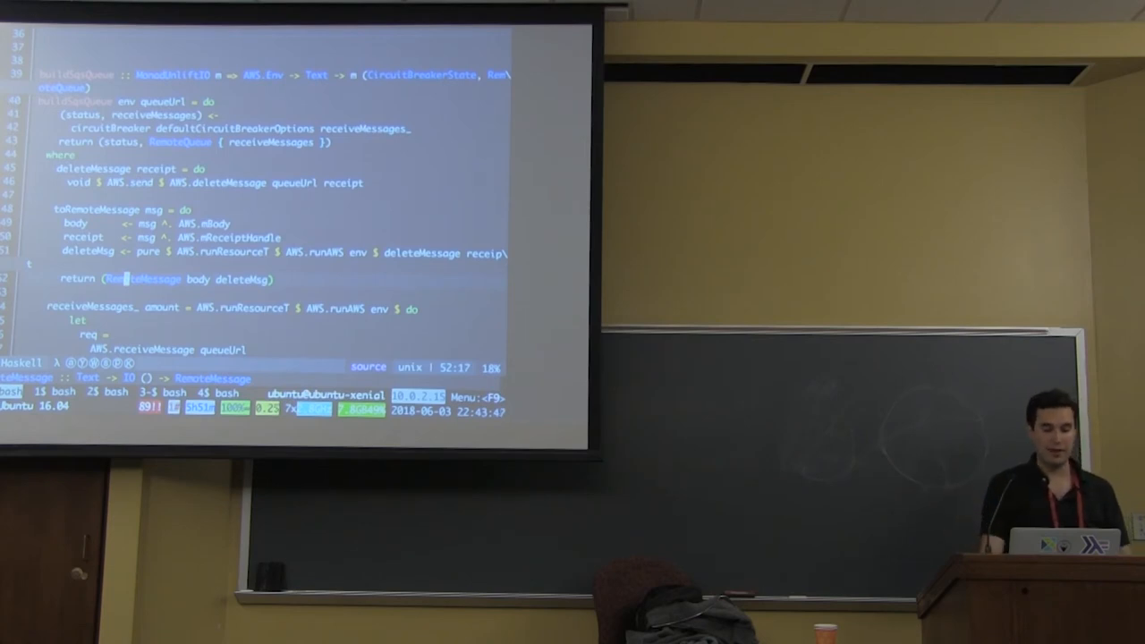
Scroll down to the RemoteQueueEntry data declaration and its FromJSON instance.
scroll(down, 3)
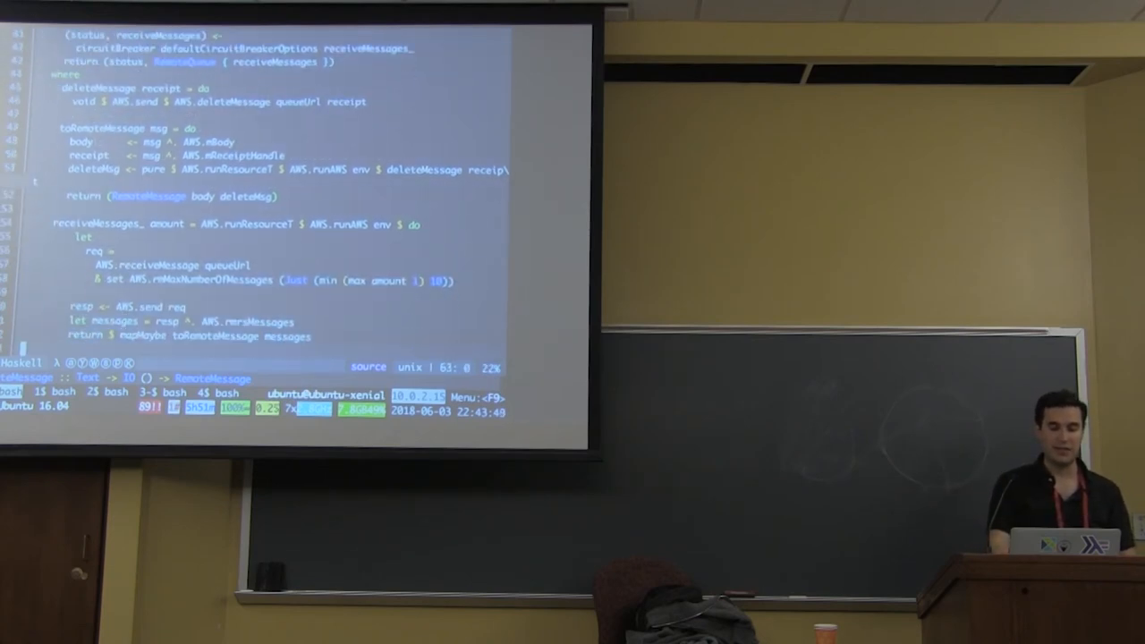
scroll(down, 3)
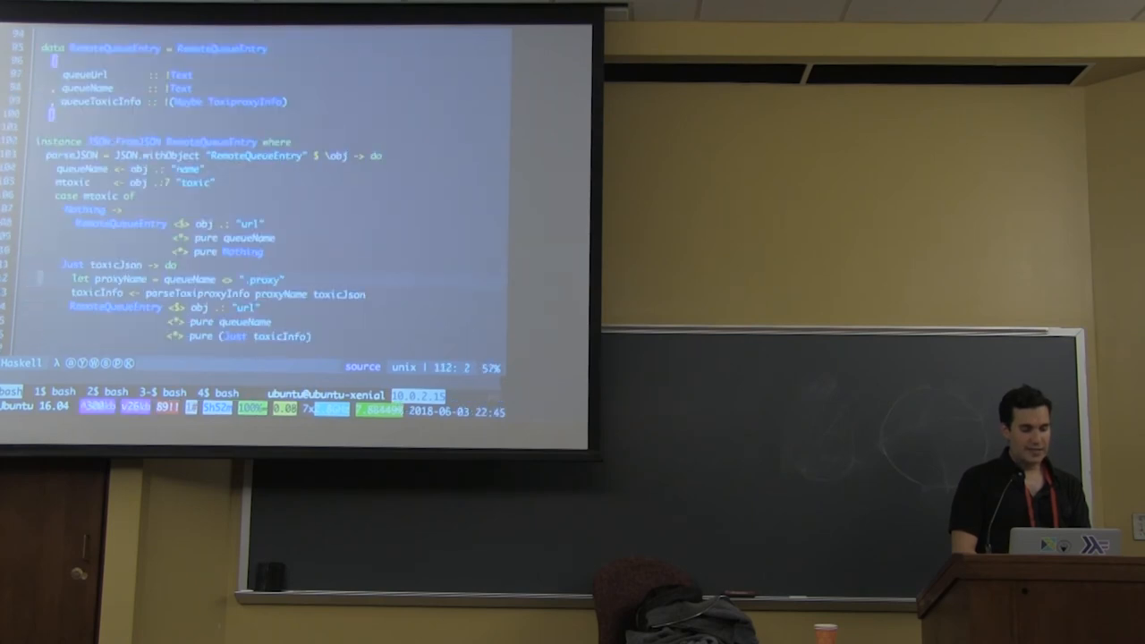
Scroll back to the buildSqsQueue function with its circuit-breaker-wrapped receiveMessages near line 40.
scroll(down, 3)
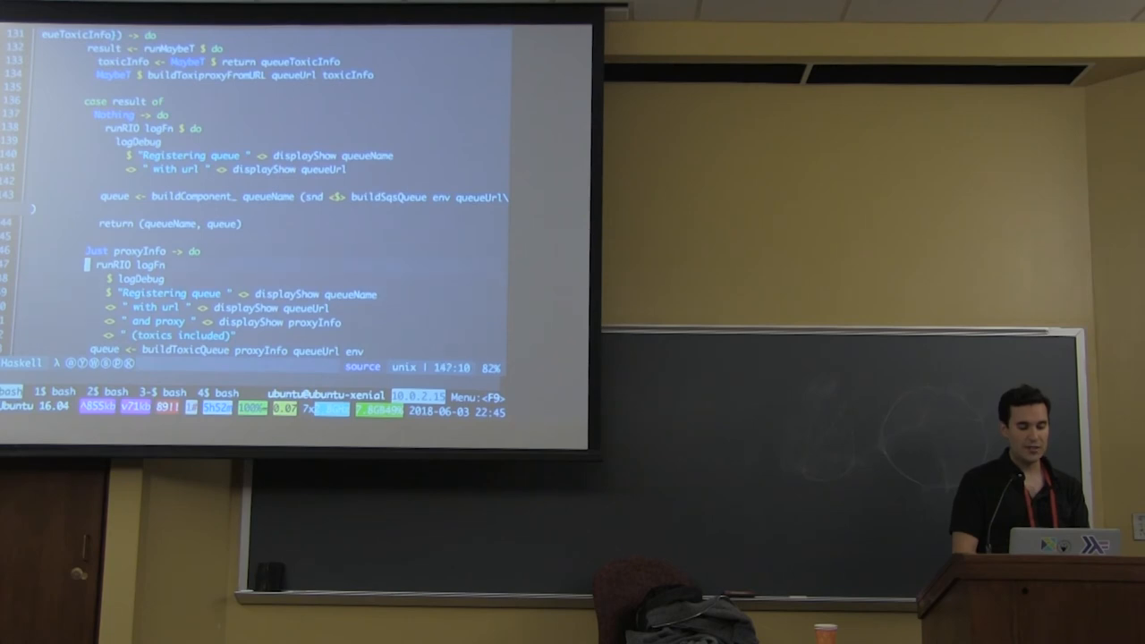
scroll(down, 3)
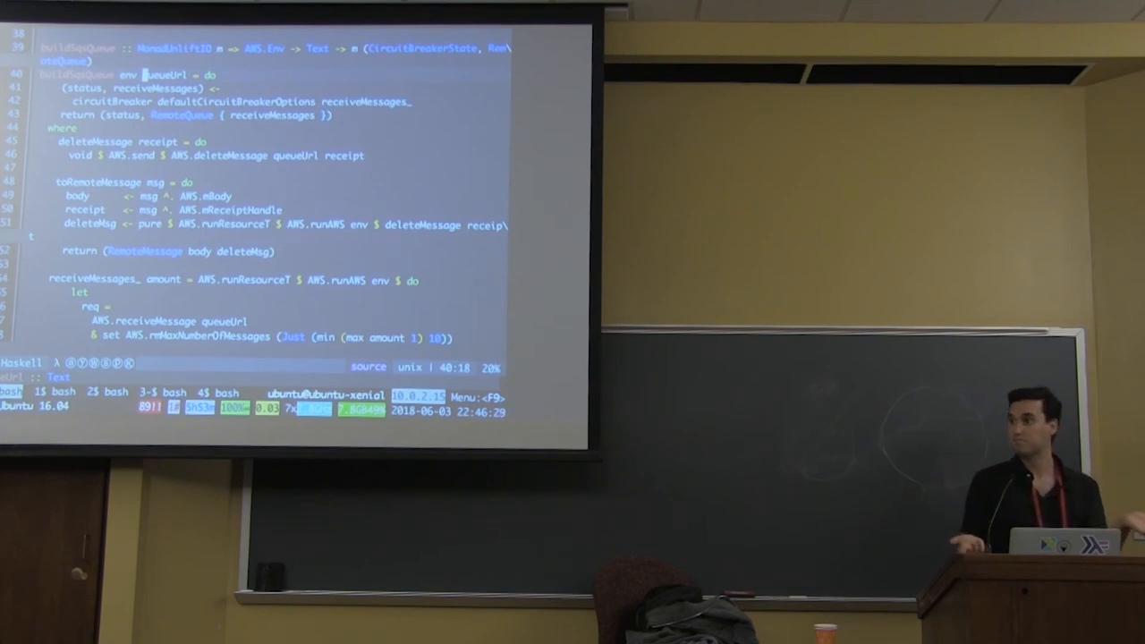
Scroll through buildProxyAndToxics and buildQueues, then switch tmux windows to the bash shell.
scroll(down, 3)
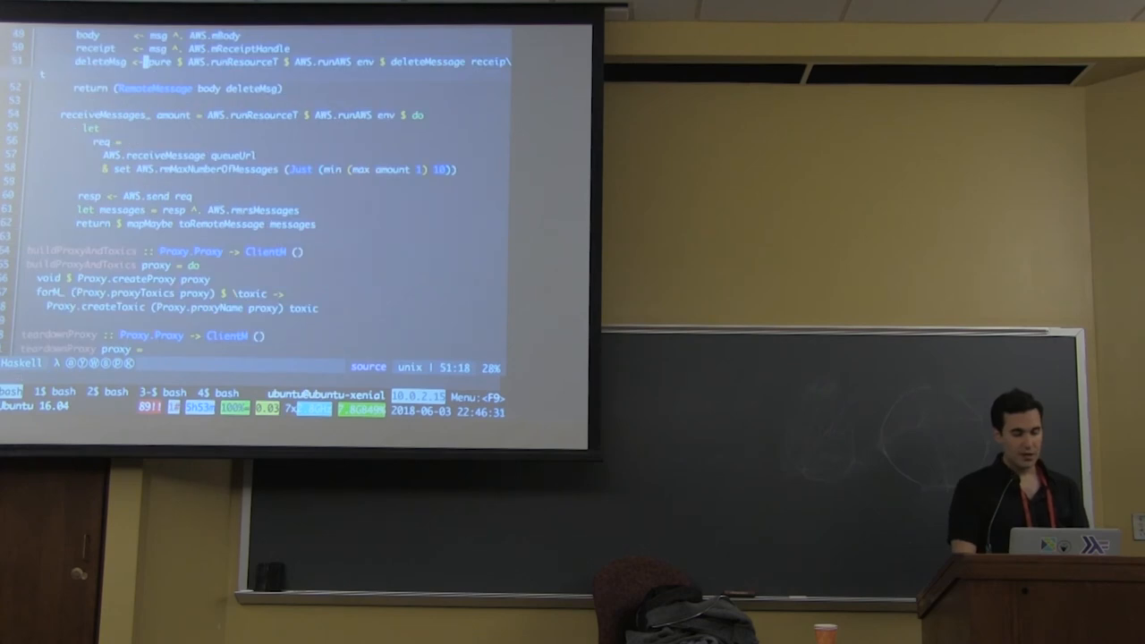
scroll(down, 3)
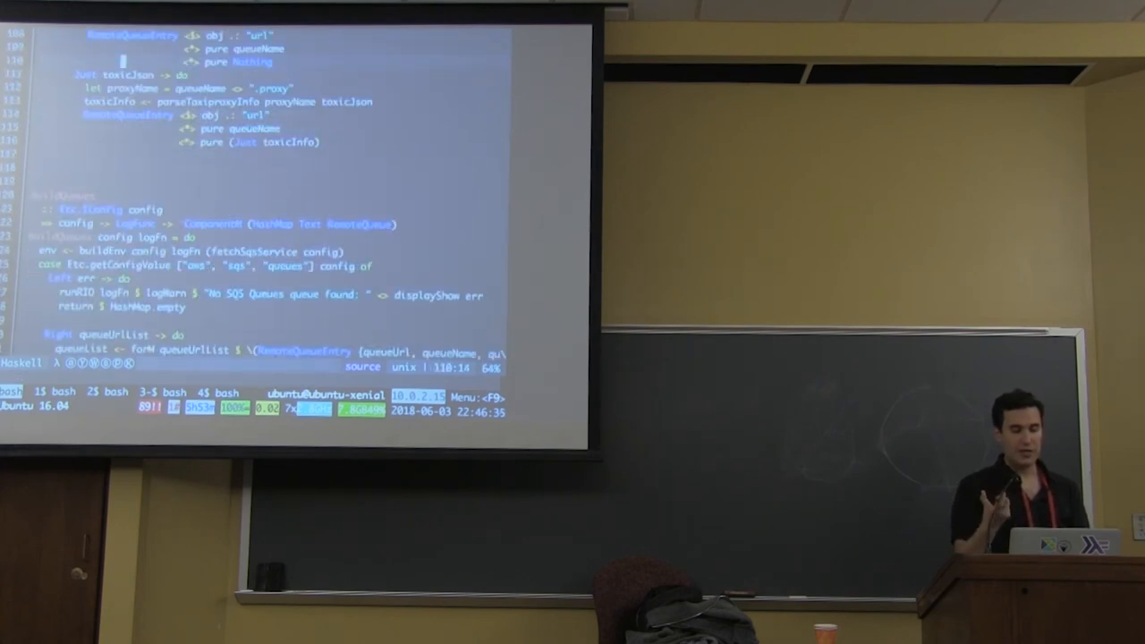
scroll(down, 3)
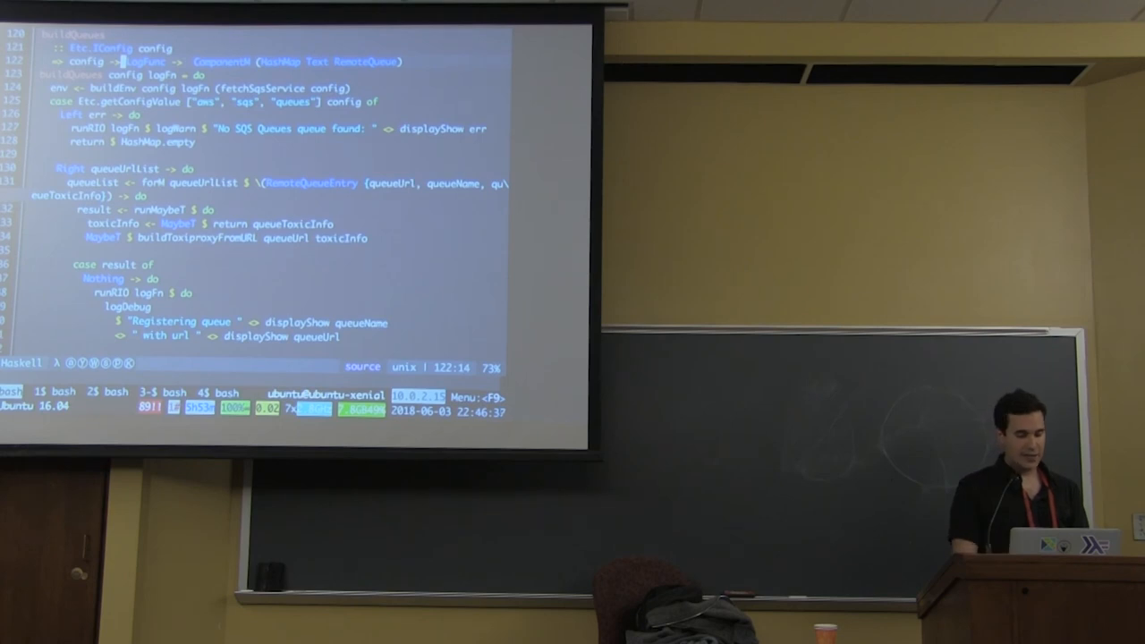
click(98, 394)
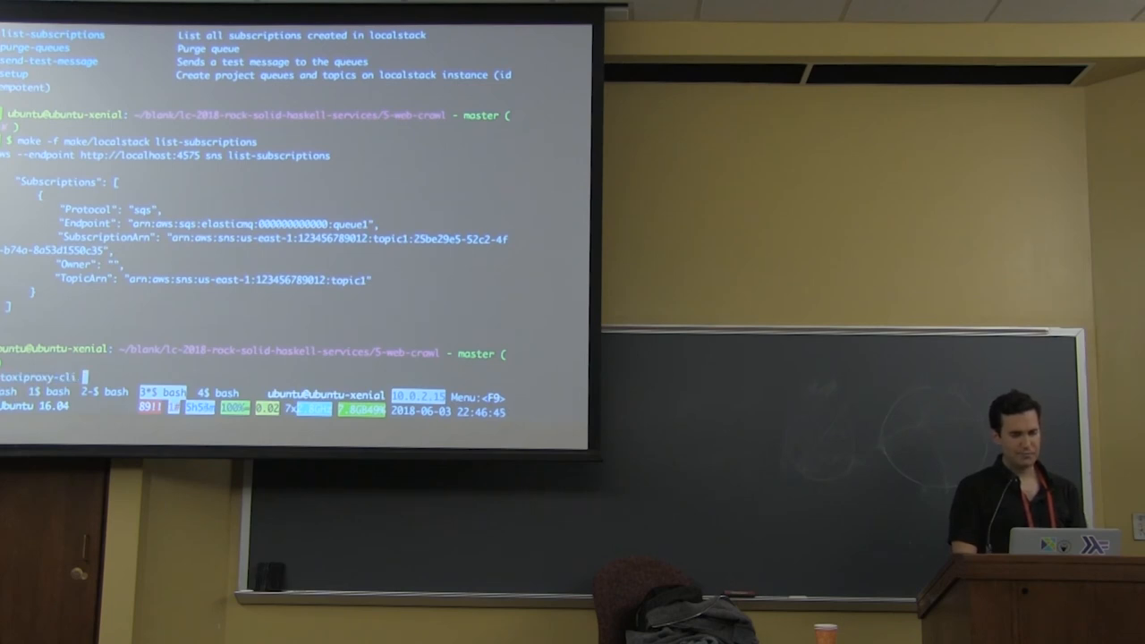
Run toxiproxy-cli list twice, the second listing showing the enabled proxy with upstream localhost:4576.
text(list)
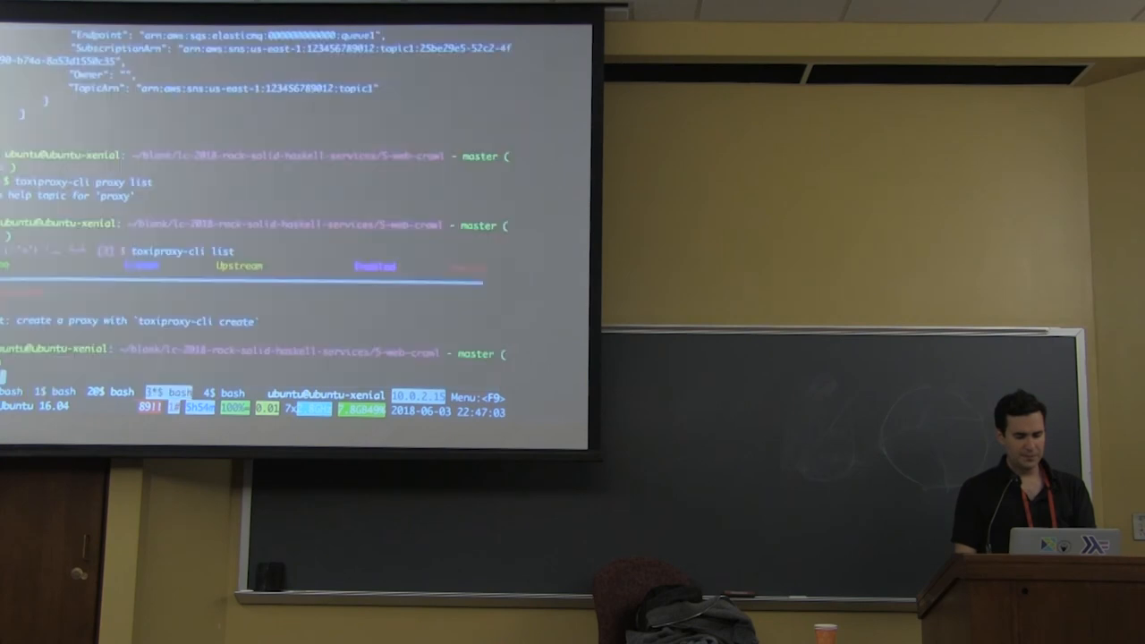
key(Return)
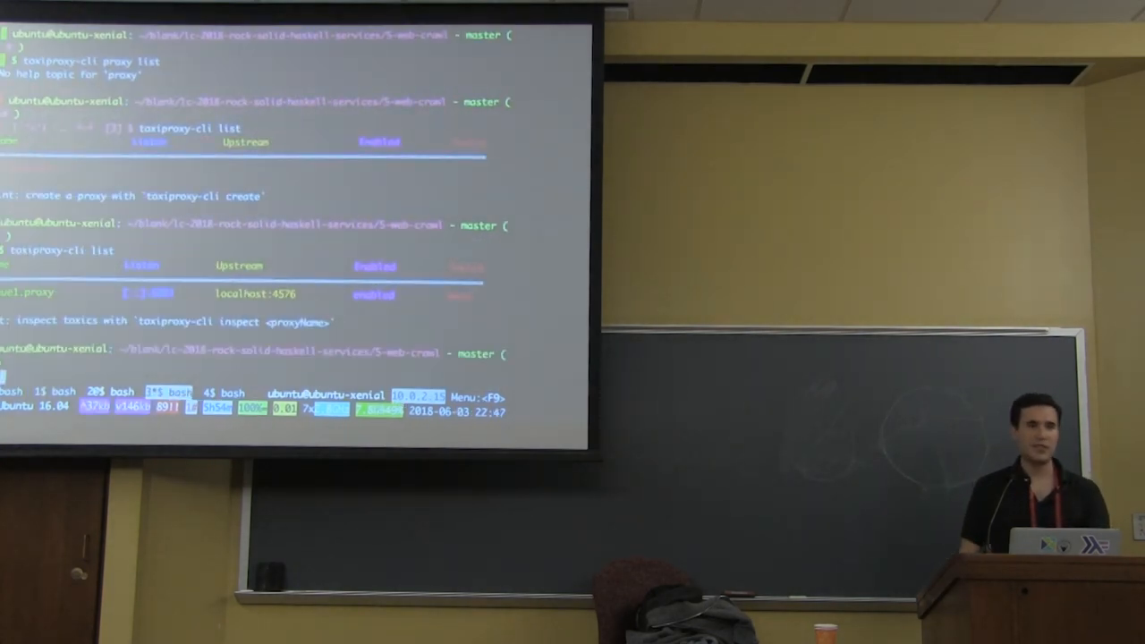